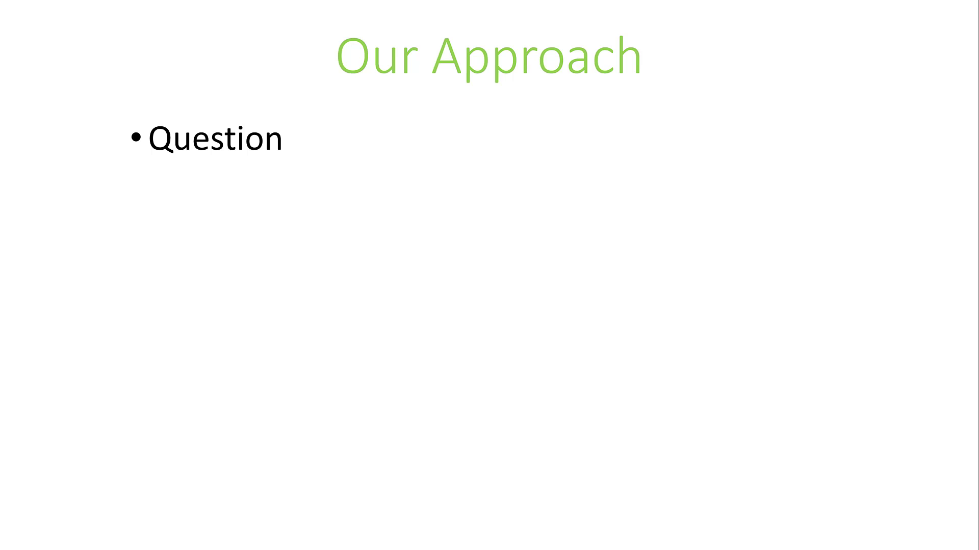
- Reveal the Background, Discussion, Solution, Code Example, Security Implications and 'Let's go!!' bullets
type("Background")
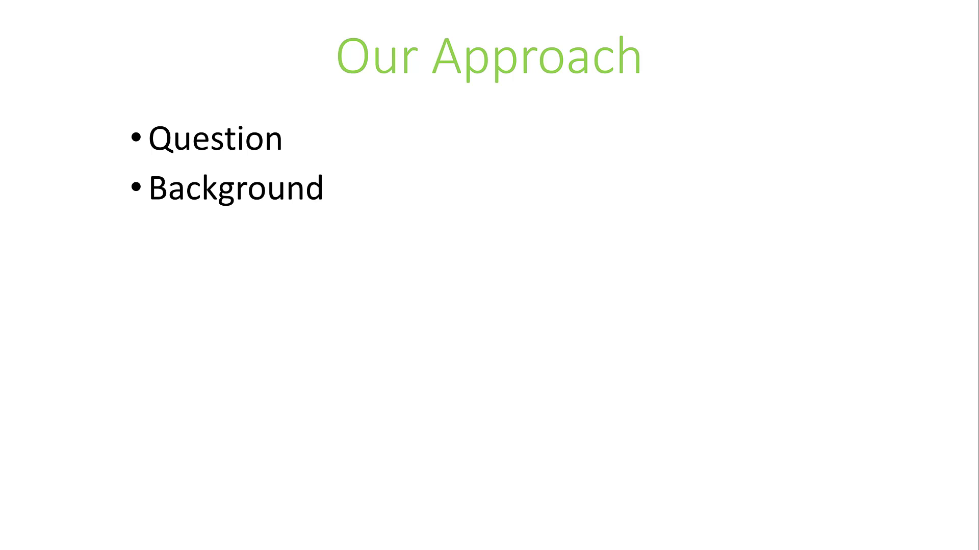
type("Discussion")
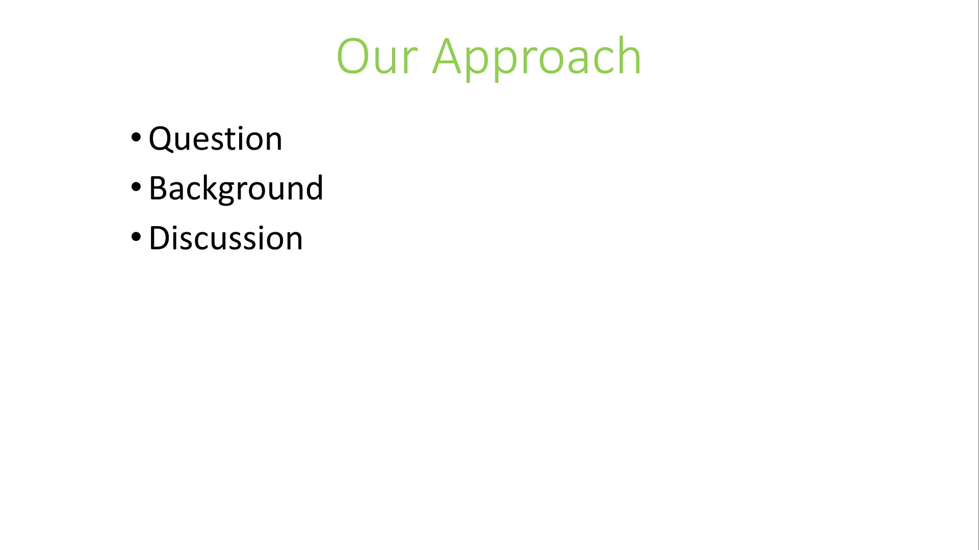
type("Solution")
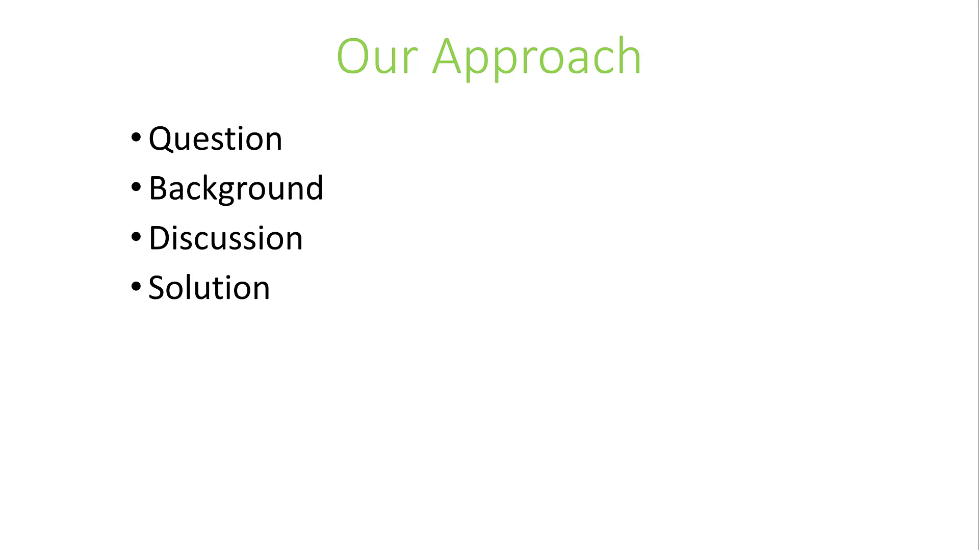
type("Code Example")
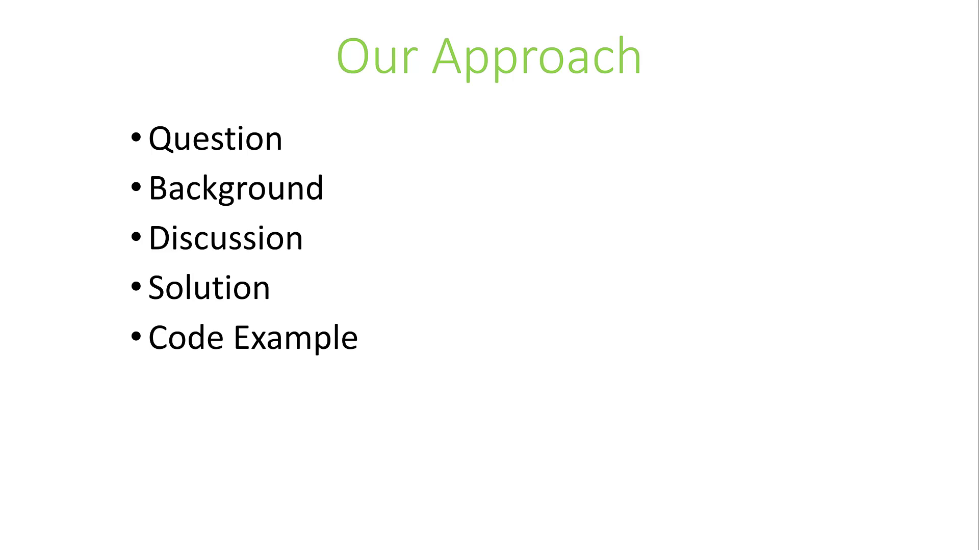
type("Security Implications")
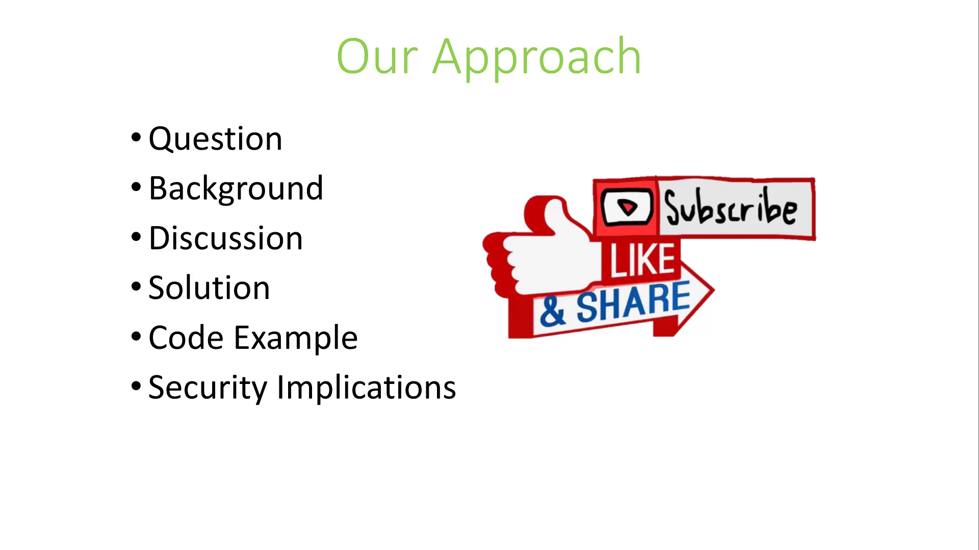
type("Let's go!!")
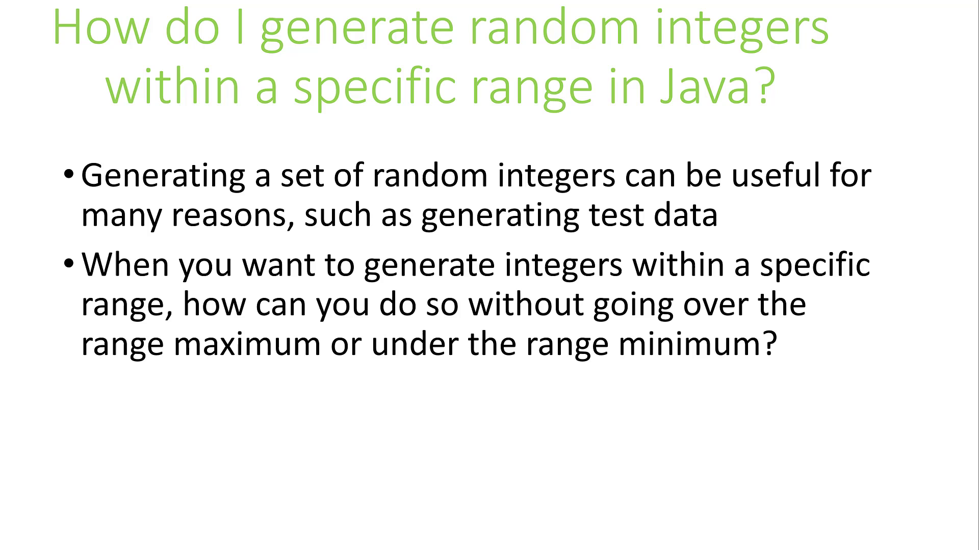
- Move from the 'Let's take a look' slide to the nextInt() solution slide
type("Let's take a look")
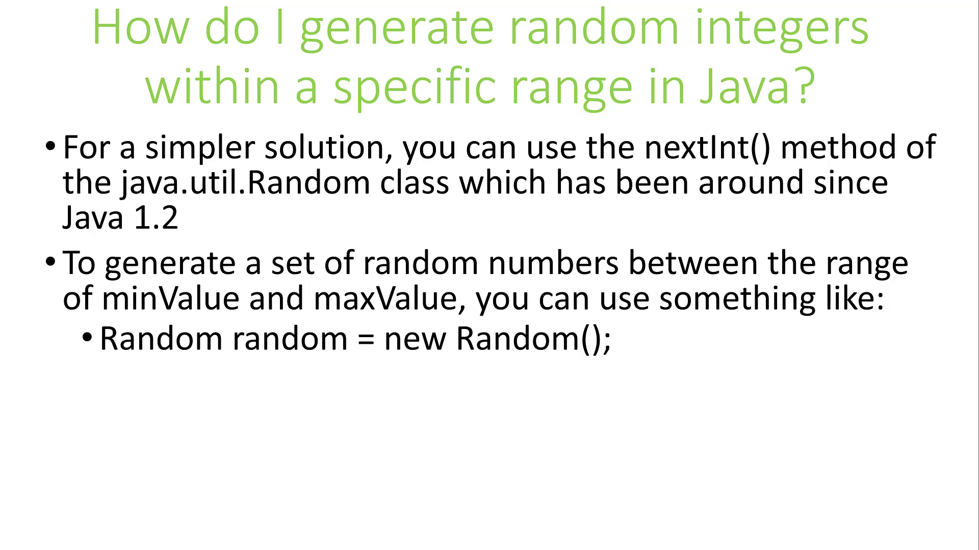
- Reveal the 'int minValue = xx;' and 'int maxValue = yy;' bullets, then switch to IntelliJ
type("int minValue = xx;")
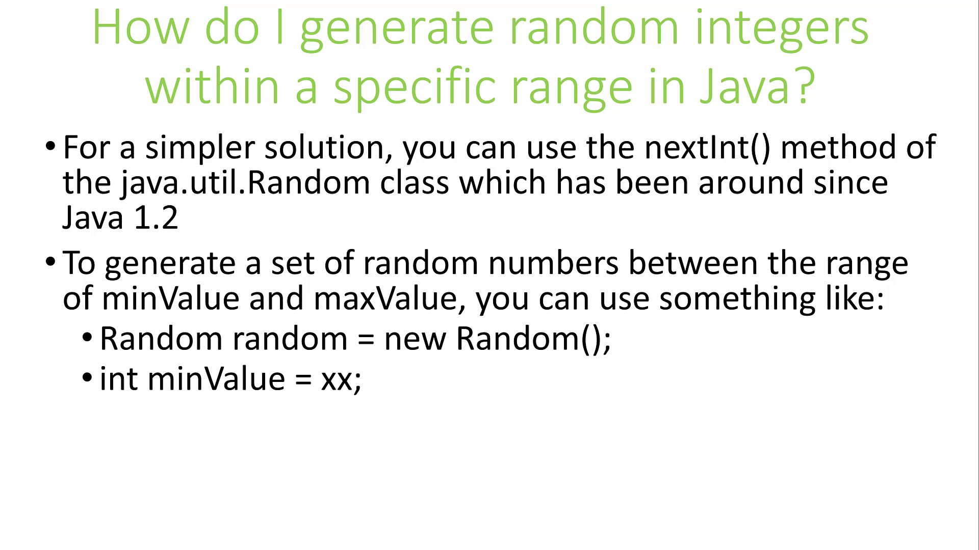
type("int maxValue = yy;")
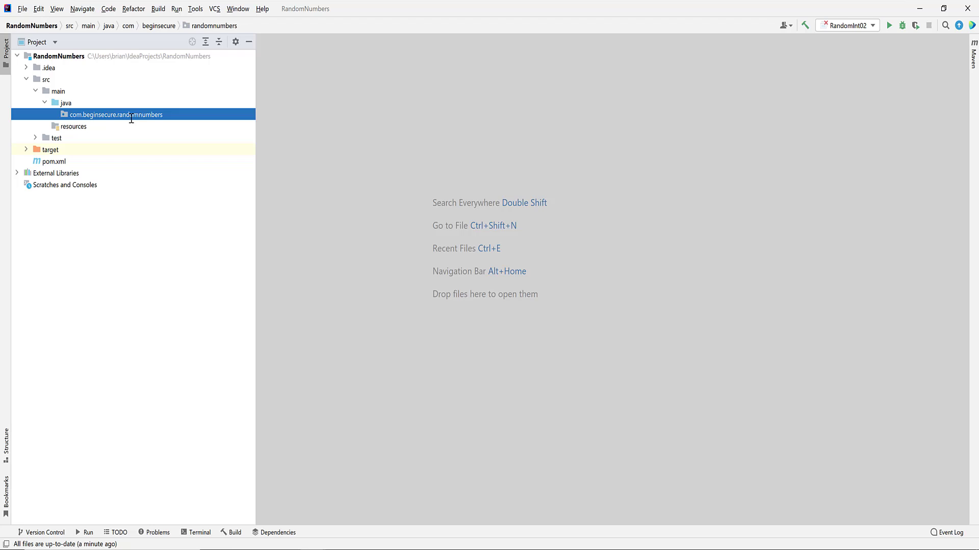
- Create a new Java class RandomInt01 in the randomnumbers package
right_click(117, 114)
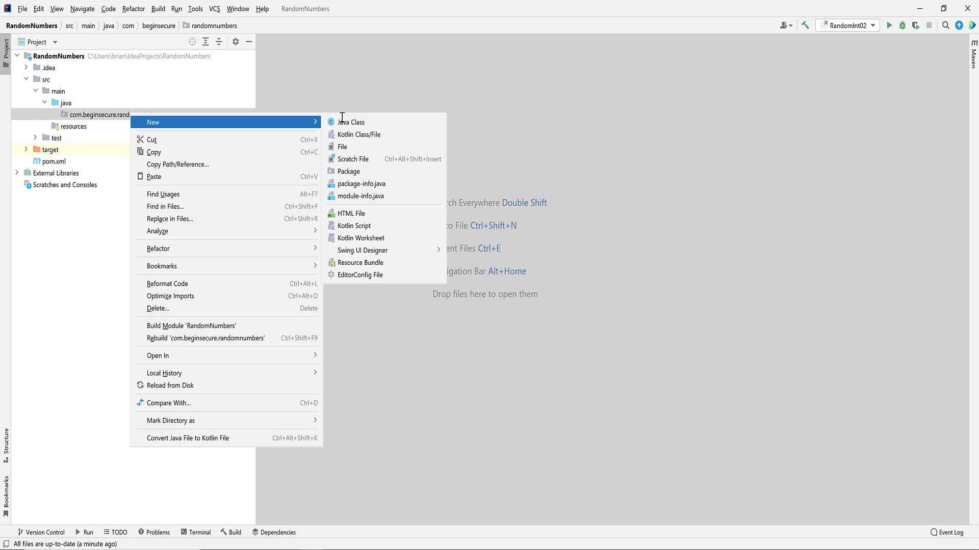
left_click(350, 122)
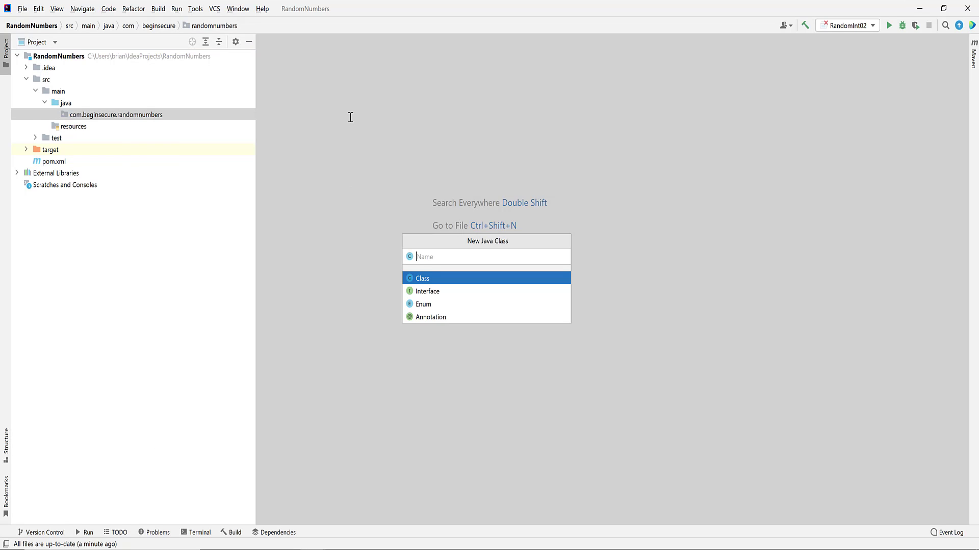
type("Random")
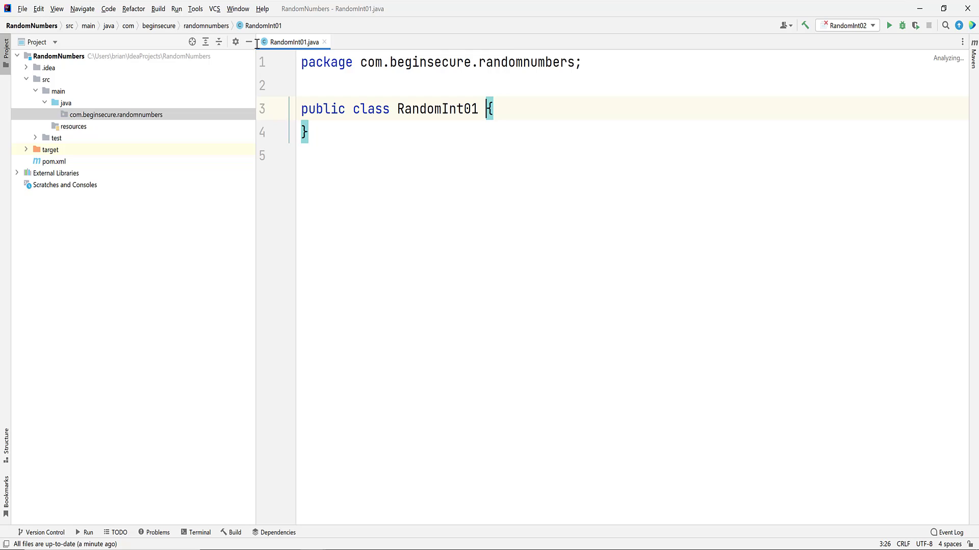
- Hide the Project panel and add a main method creating Random random = new Random()
left_click(6, 46)
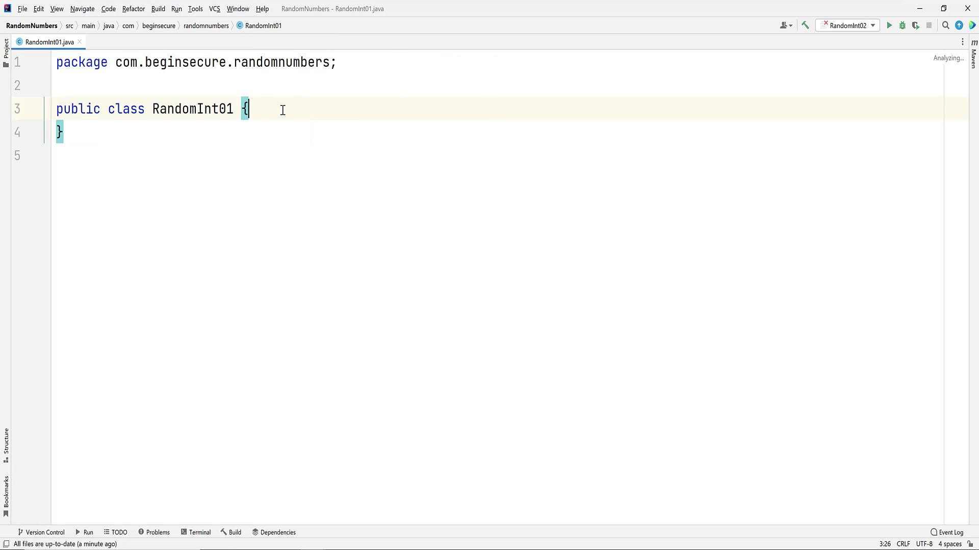
key("Enter")
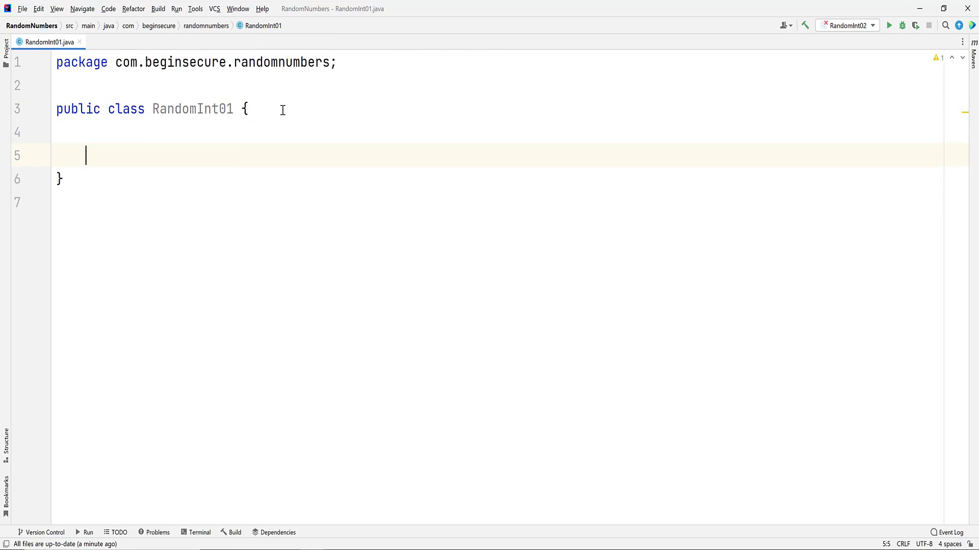
type("psvm")
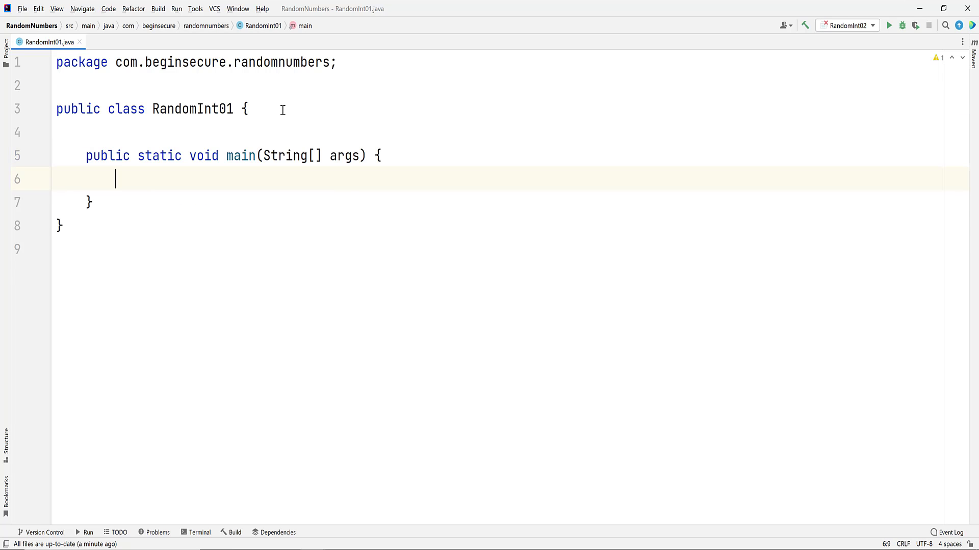
type("Random")
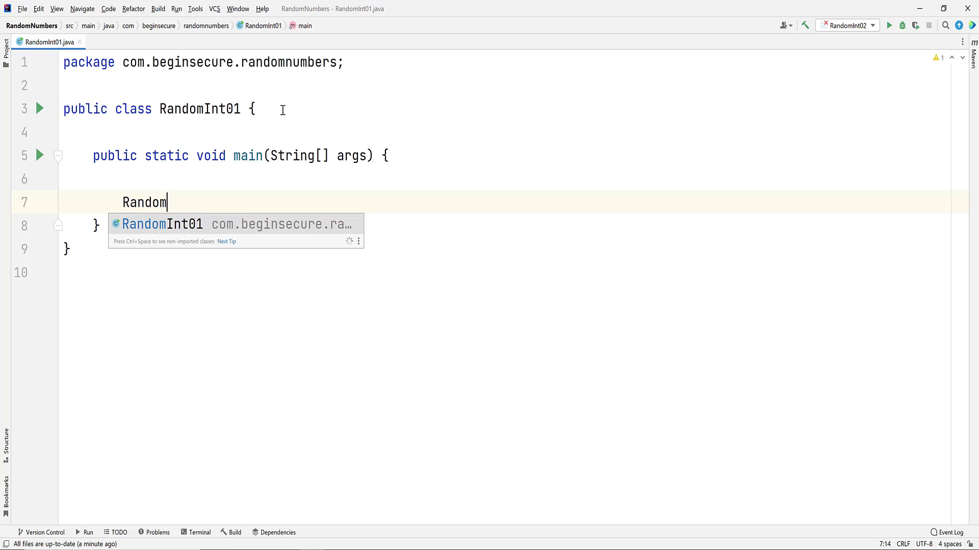
type("ran")
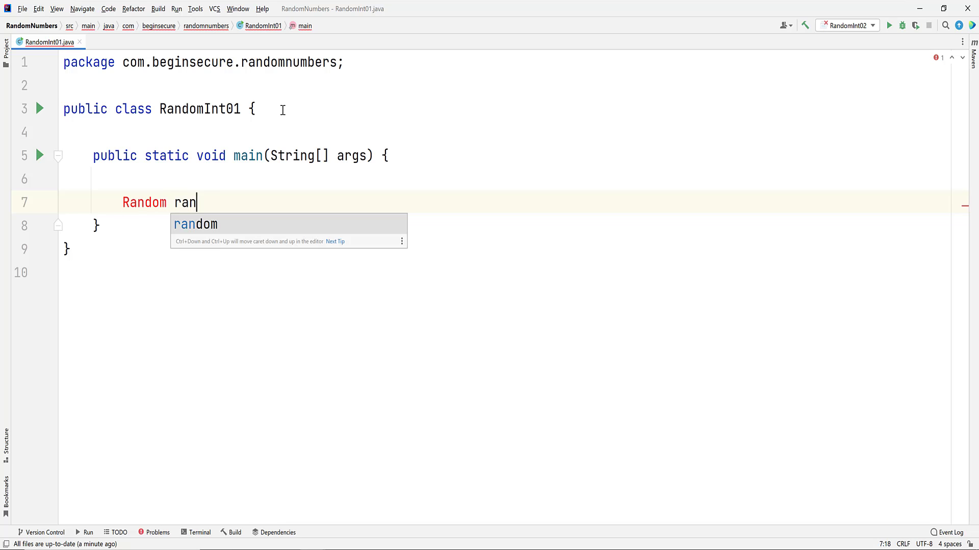
type("dom = new Random();")
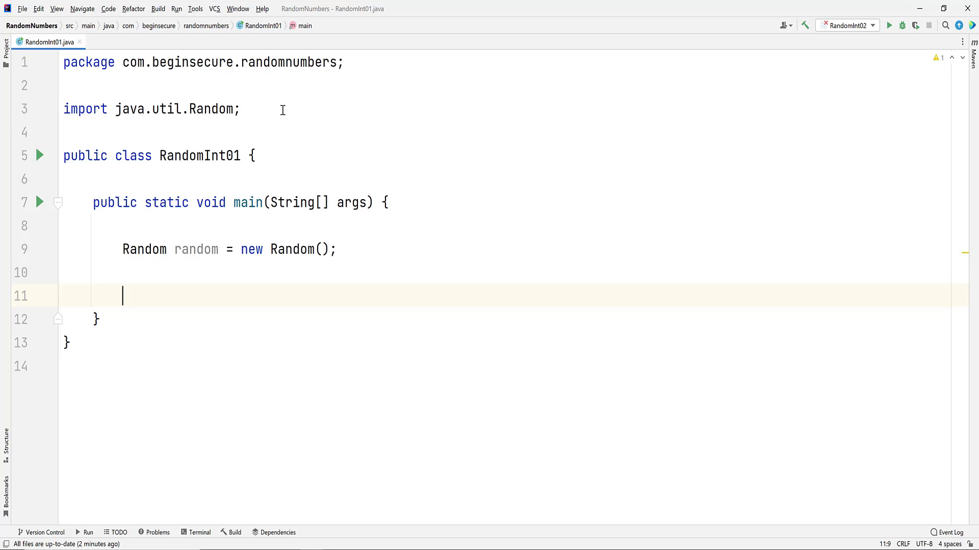
- Write a for loop (j = 0; j < 10) printing random.nextInt() via printf("%d\n")
type("for(int")
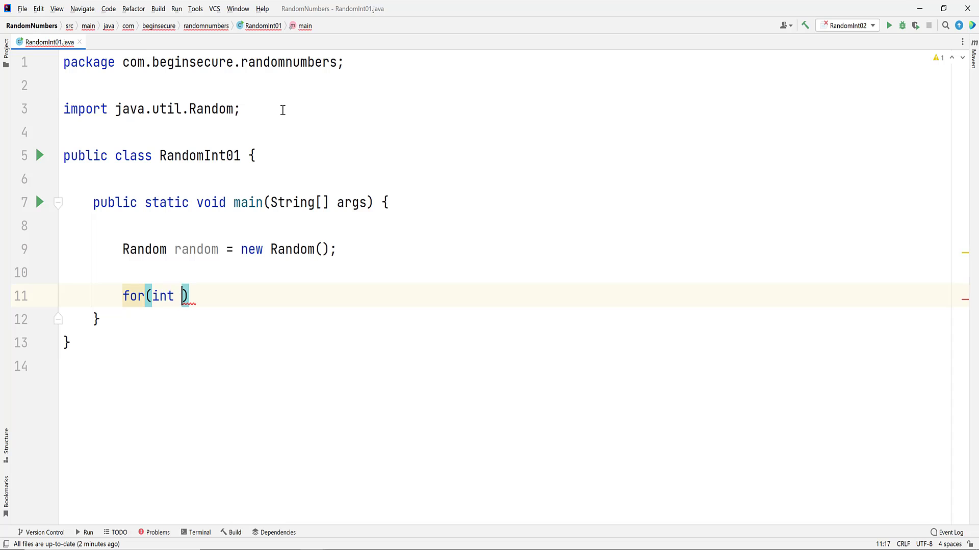
type("j = 0; j")
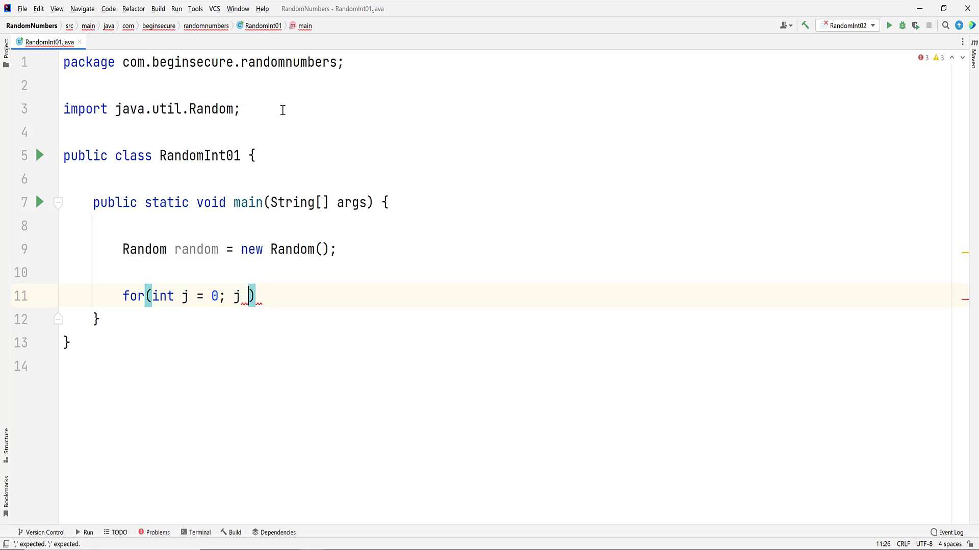
type("< 10;")
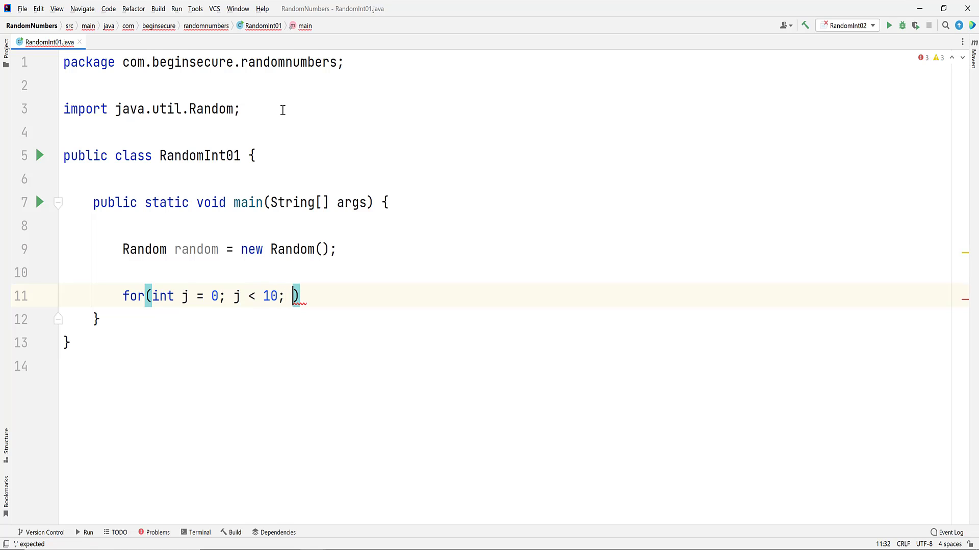
type("j++)")
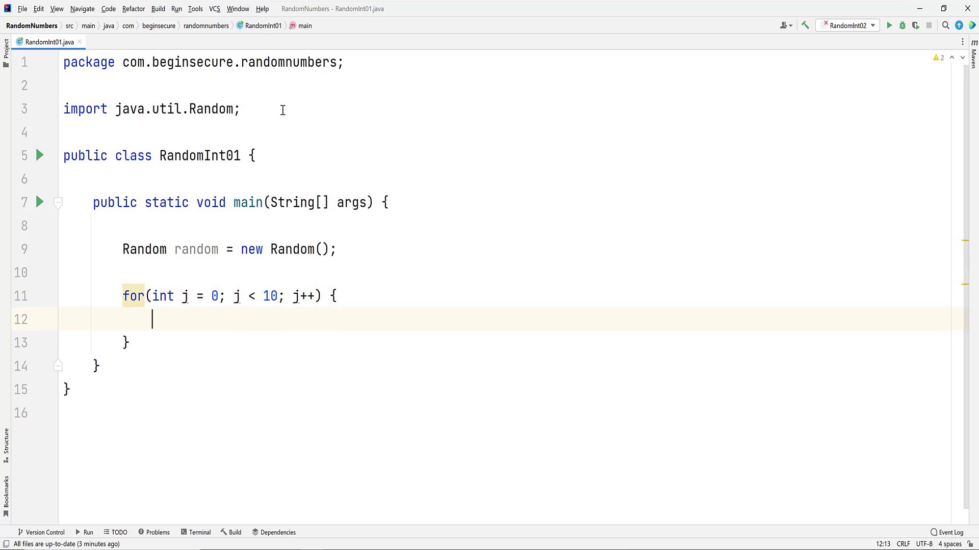
type("System.out.printf(\"\");")
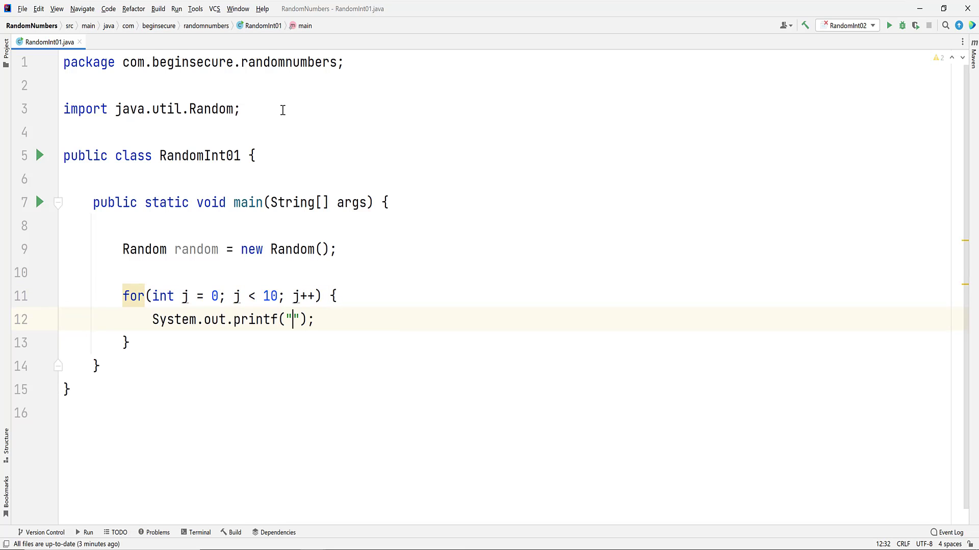
type("%d")
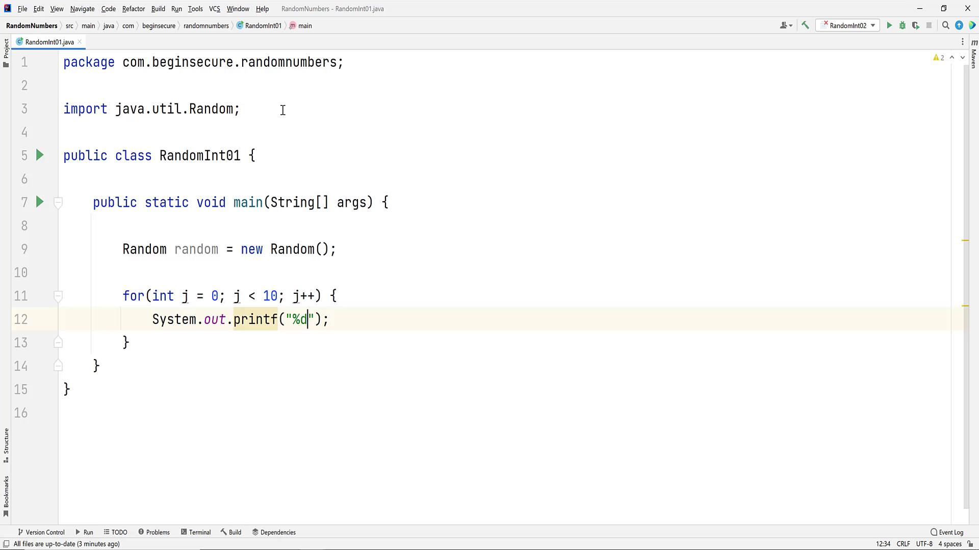
type("\\n")
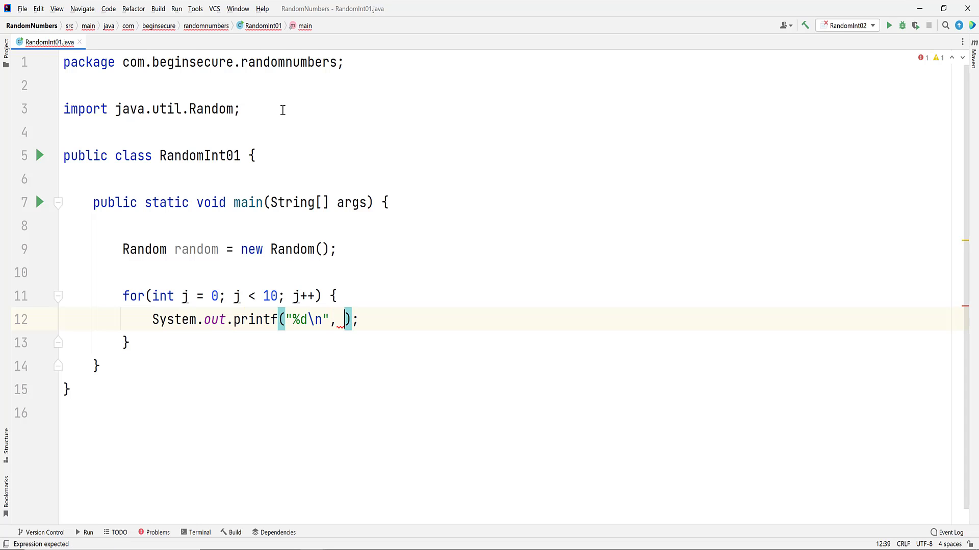
type("random")
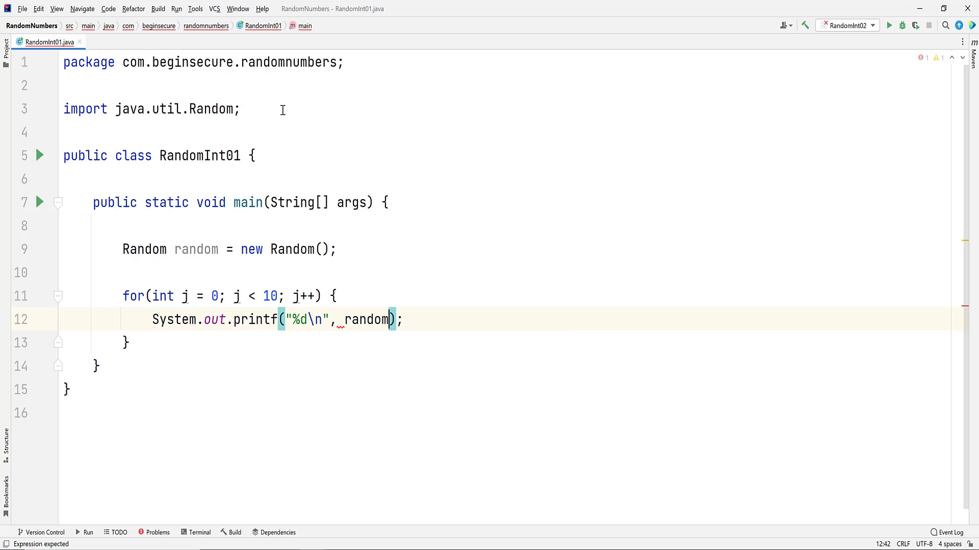
type(".ne")
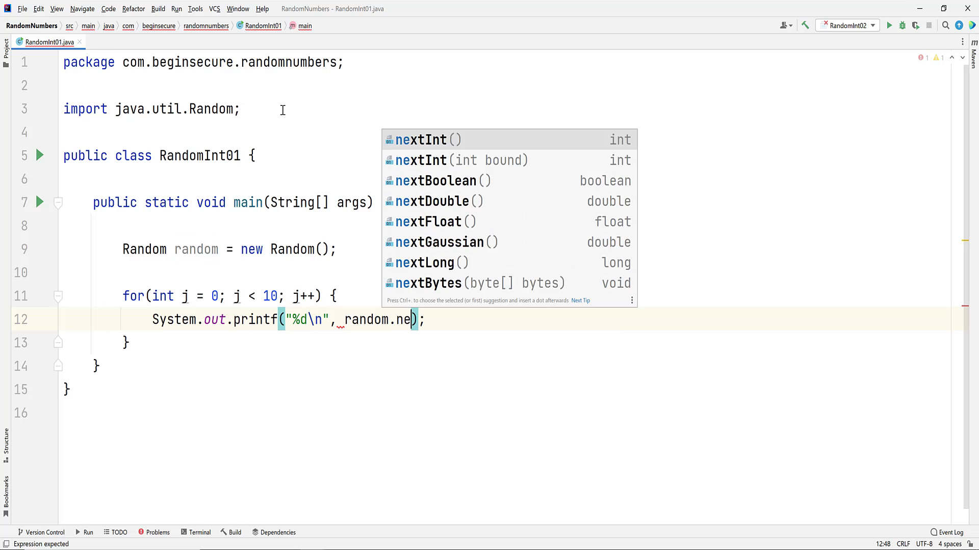
left_click(421, 140)
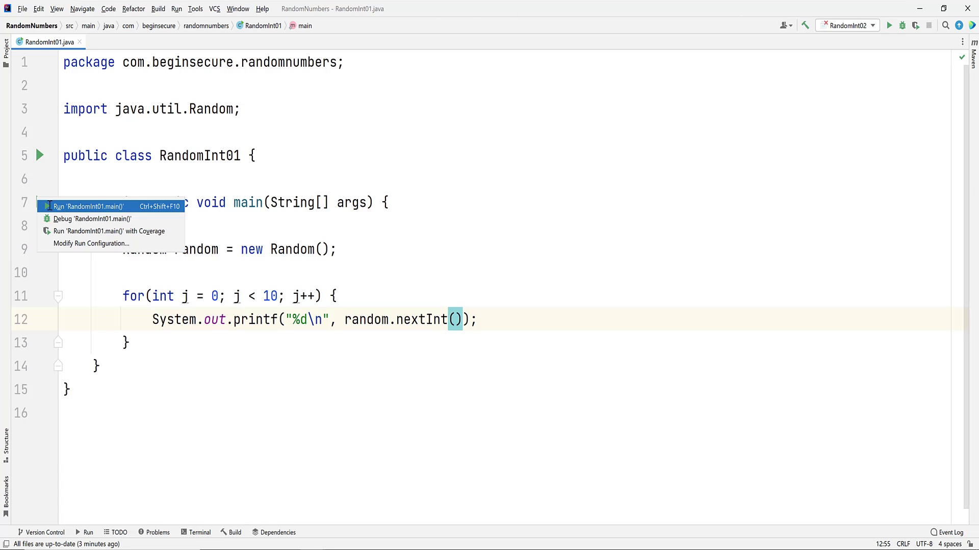
- Run RandomInt01.main() and put the caret after the Random declaration
left_click(81, 207)
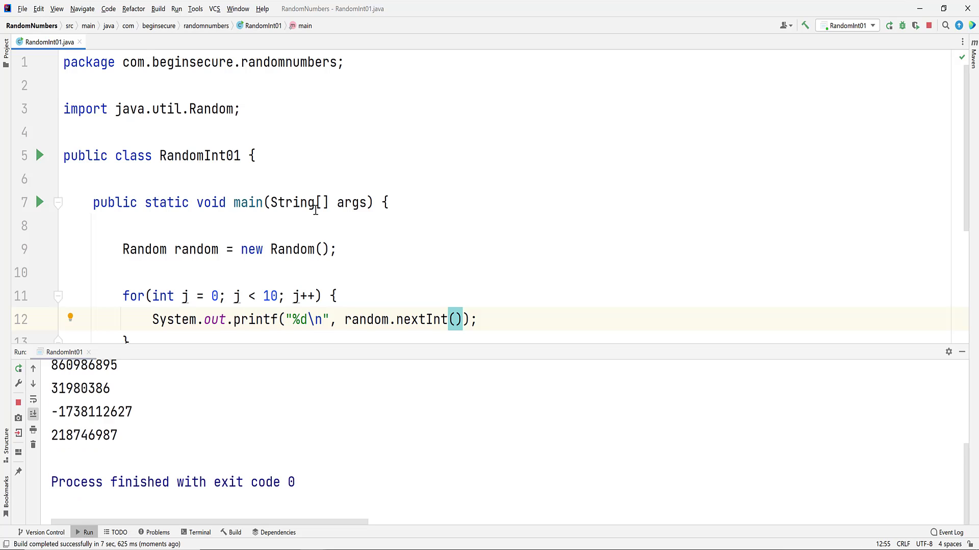
left_click(890, 25)
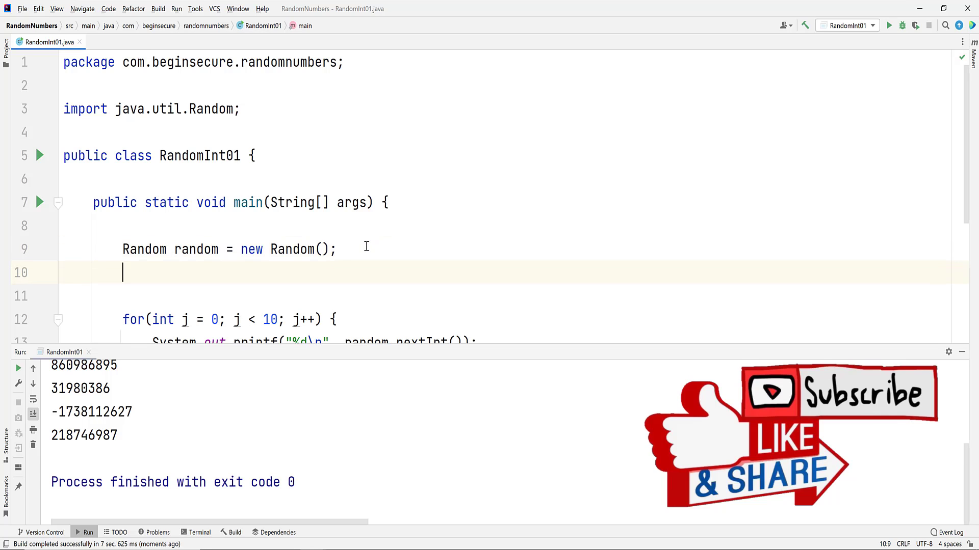
- Declare int max = 100 and int min = 0
type("int")
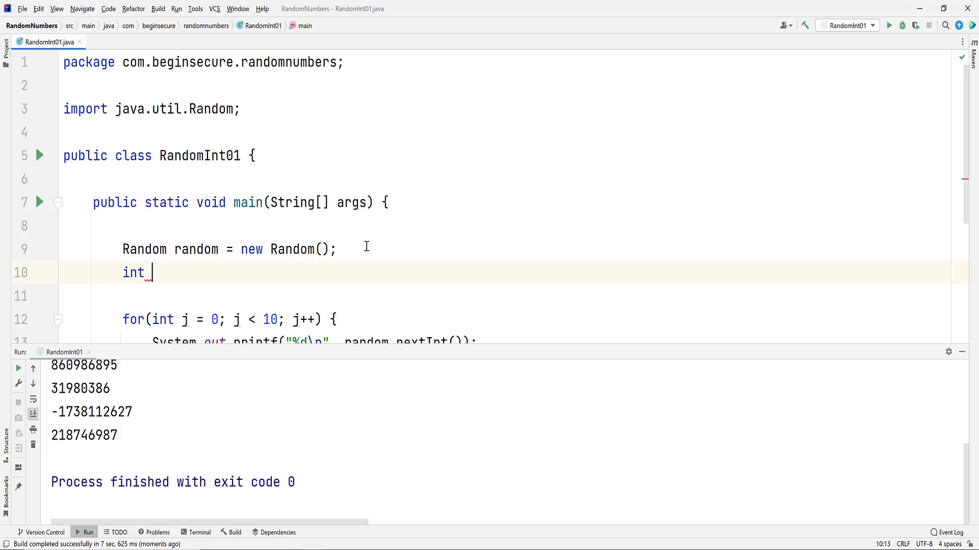
type("max")
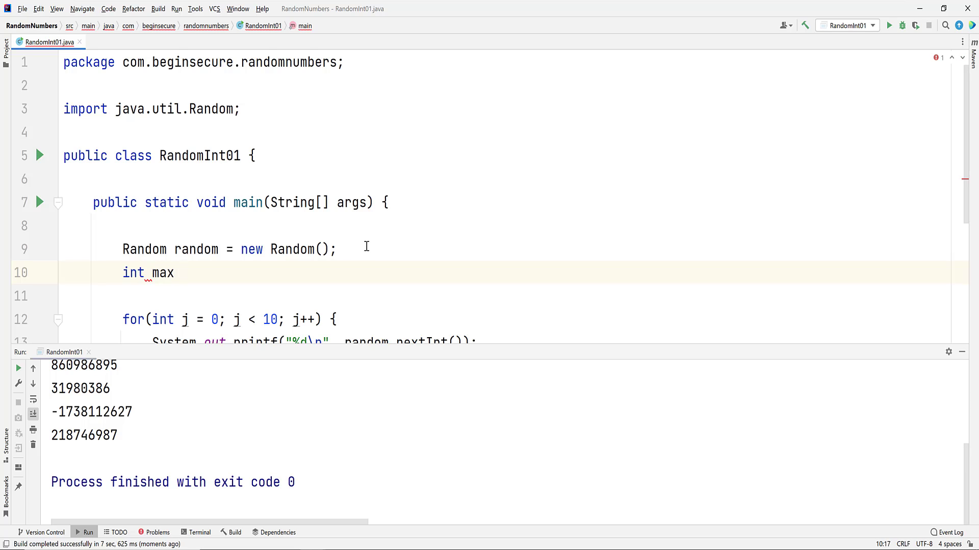
type("= 100;")
type("int m")
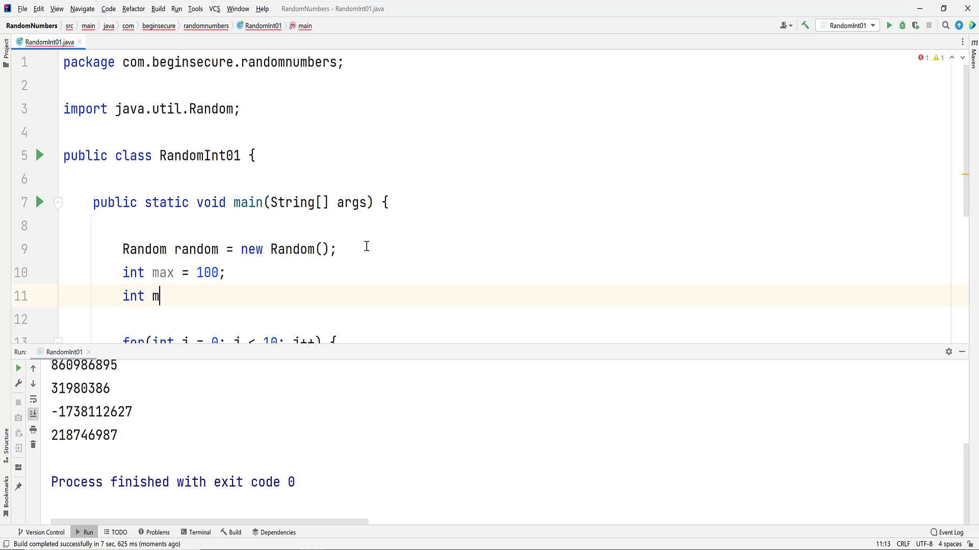
type("in = 0")
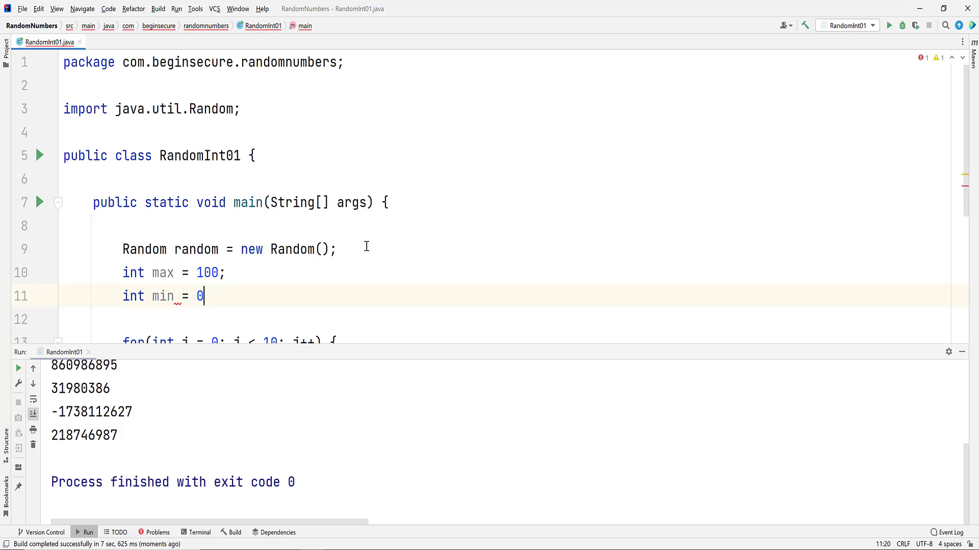
type(";")
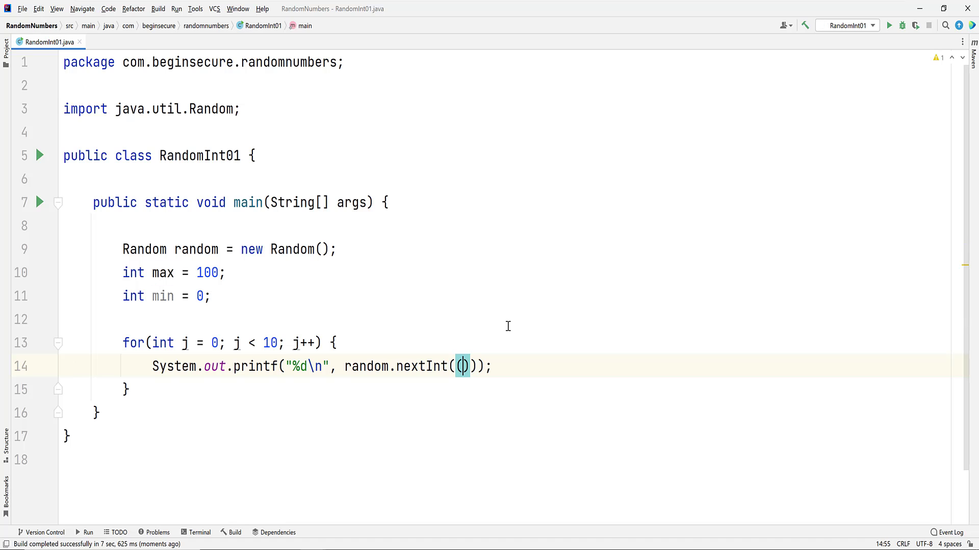
- Change the call to random.nextInt((max - min) + 1) + min
type("(max -")
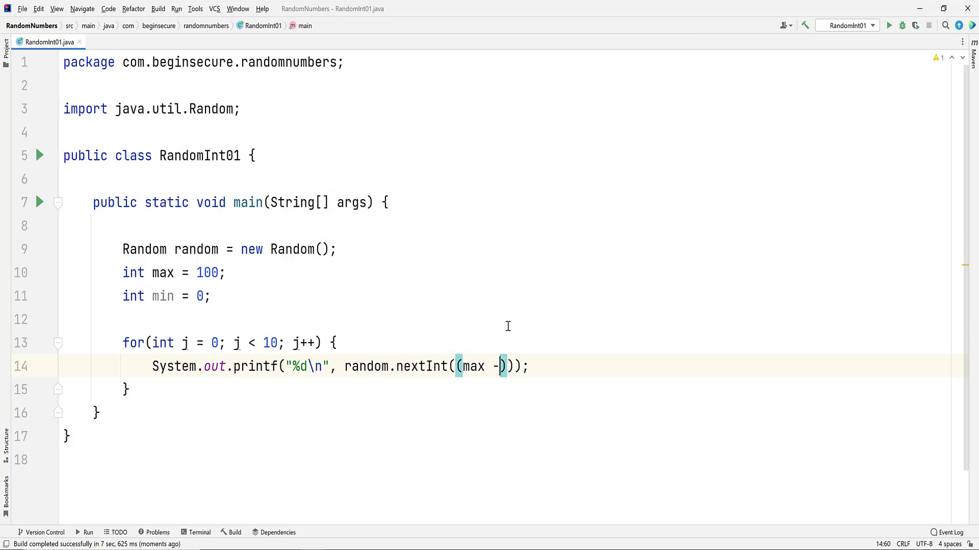
type("min")
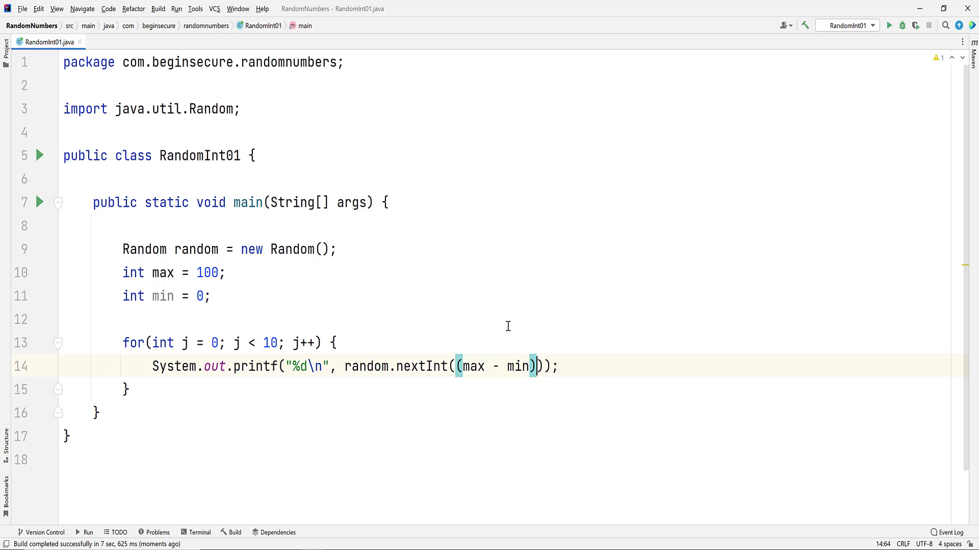
type("+")
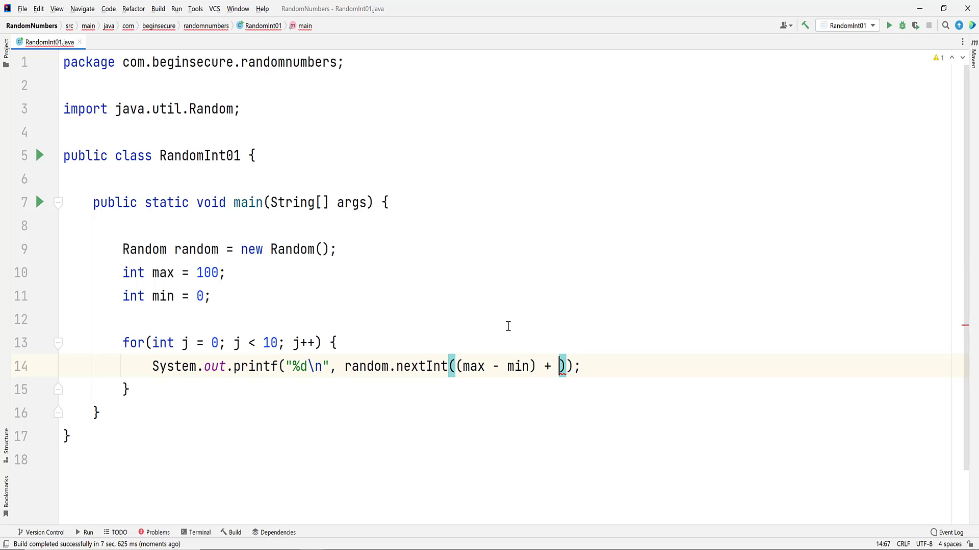
type("1")
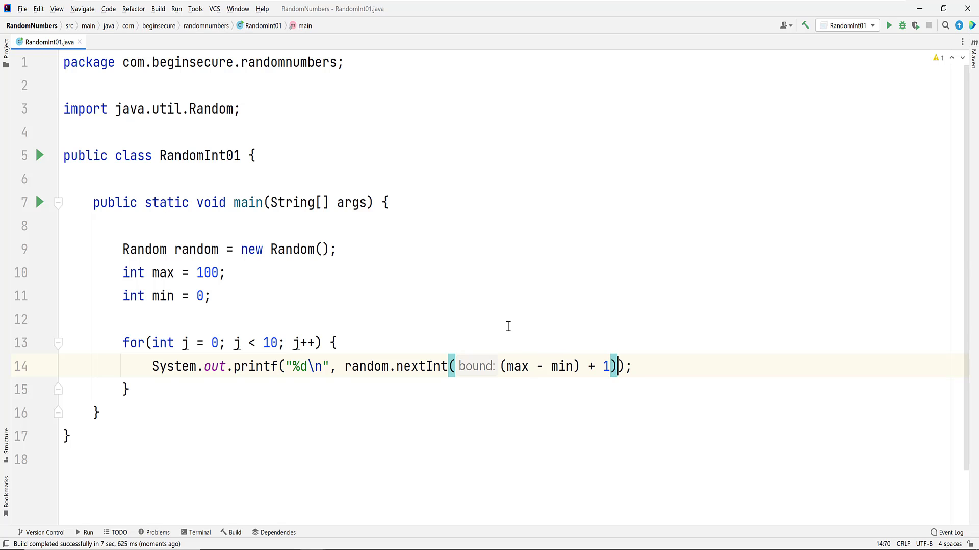
type("+ min")
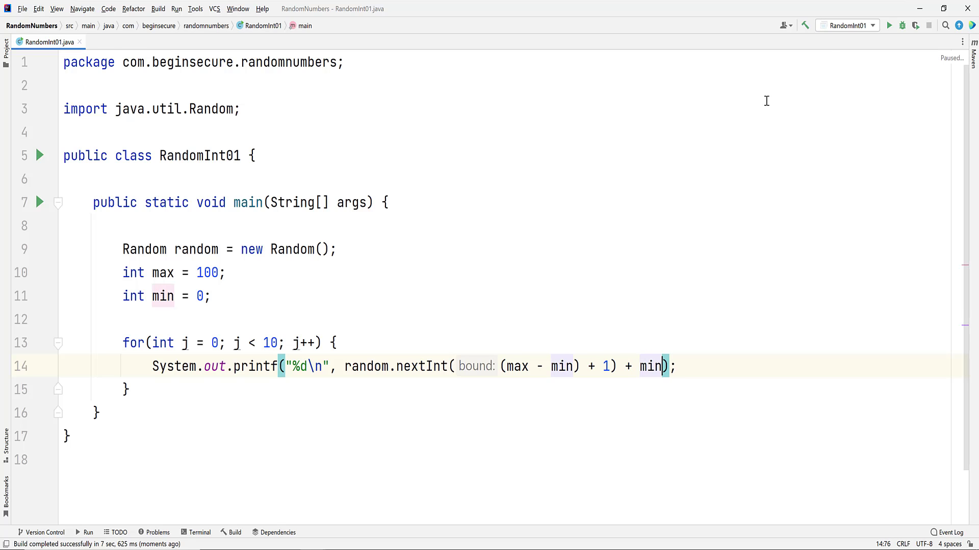
- Run RandomInt01 three times, comparing the differing integers between 0 and 100
left_click(38, 202)
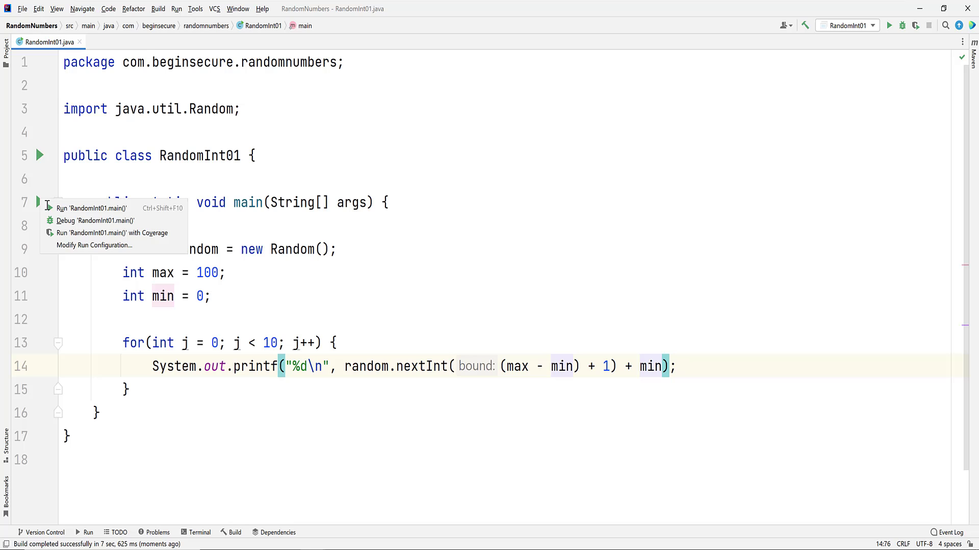
left_click(82, 208)
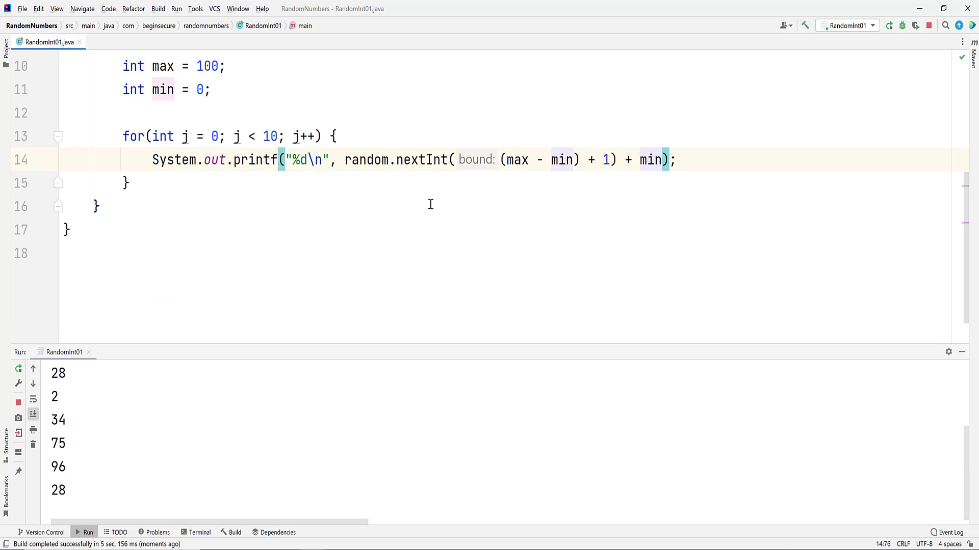
left_click(889, 25)
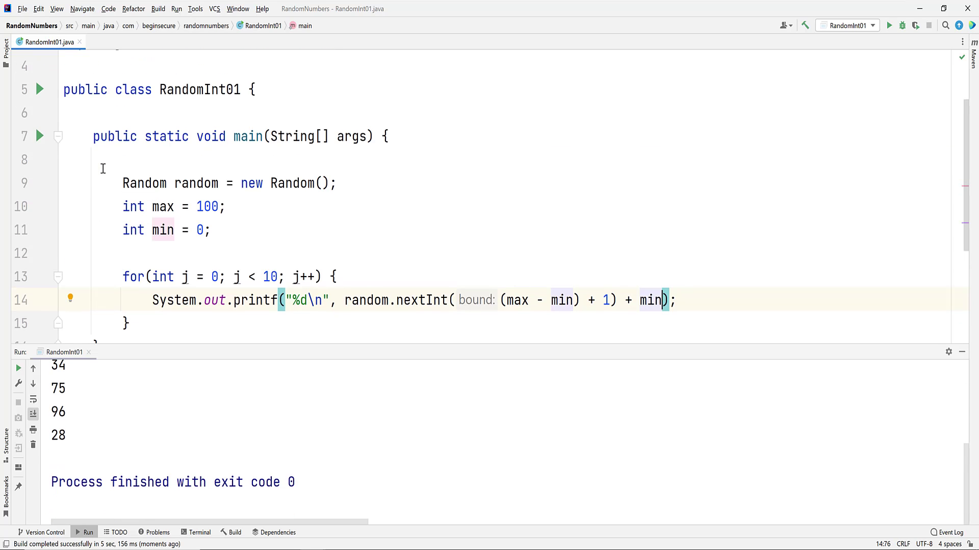
left_click(40, 136)
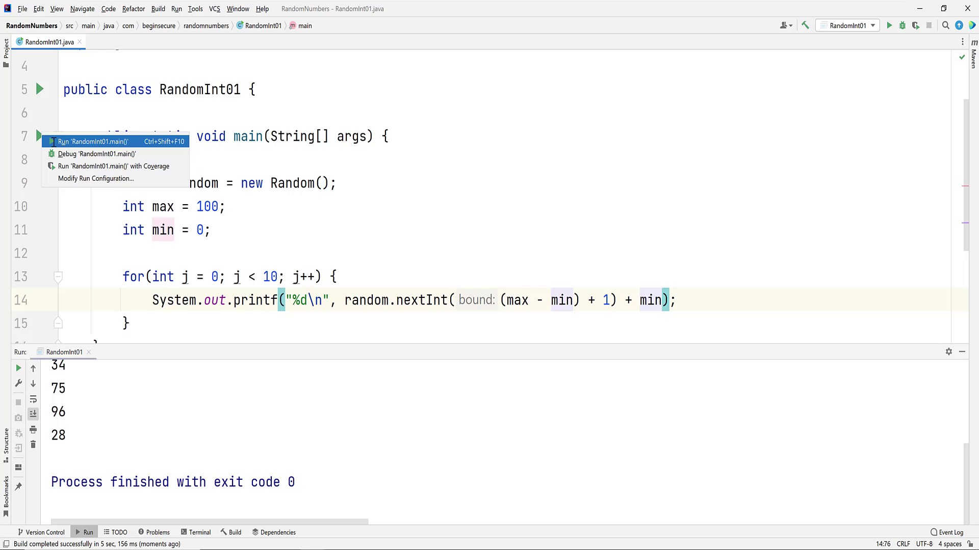
left_click(97, 142)
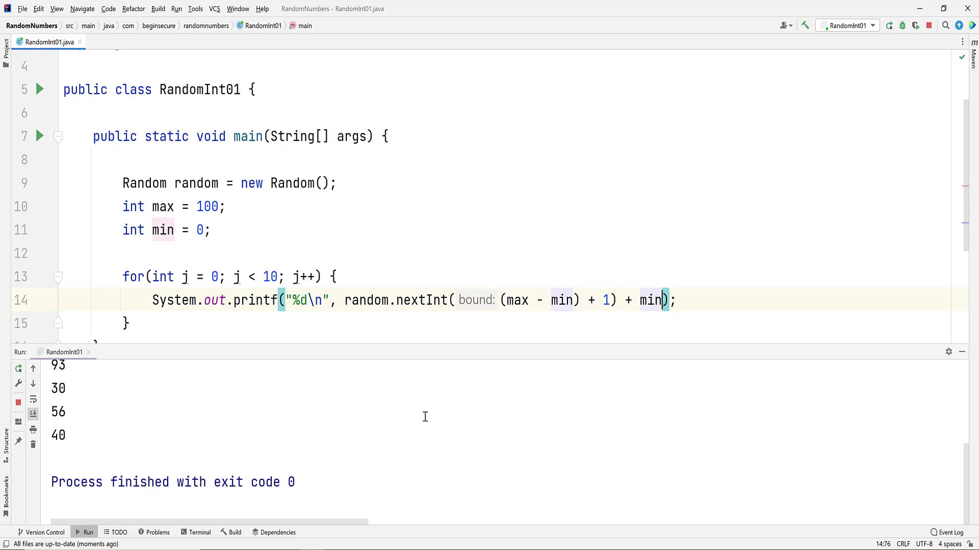
left_click(889, 25)
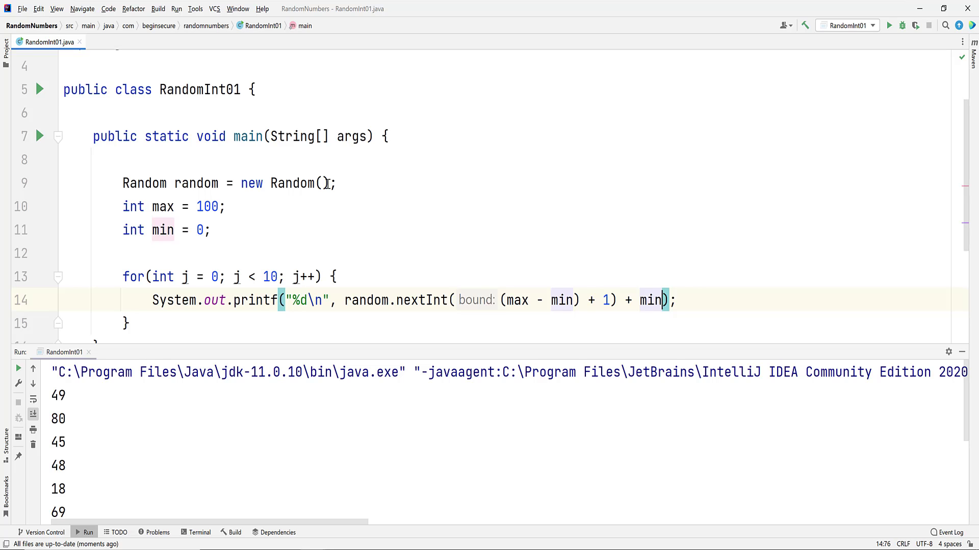
- Seed the Random constructor with 0 and rerun to confirm repeating output
left_click(322, 183)
type("0")
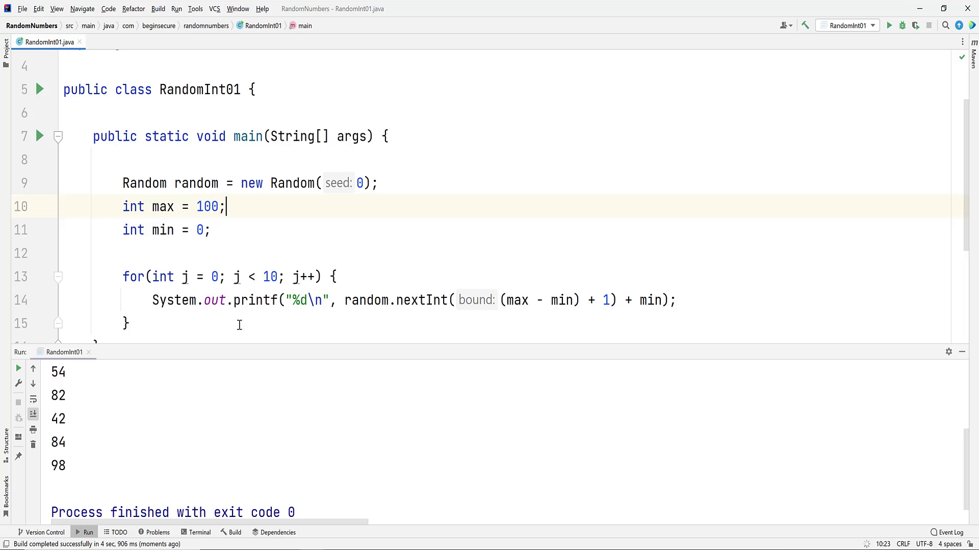
left_click(904, 25)
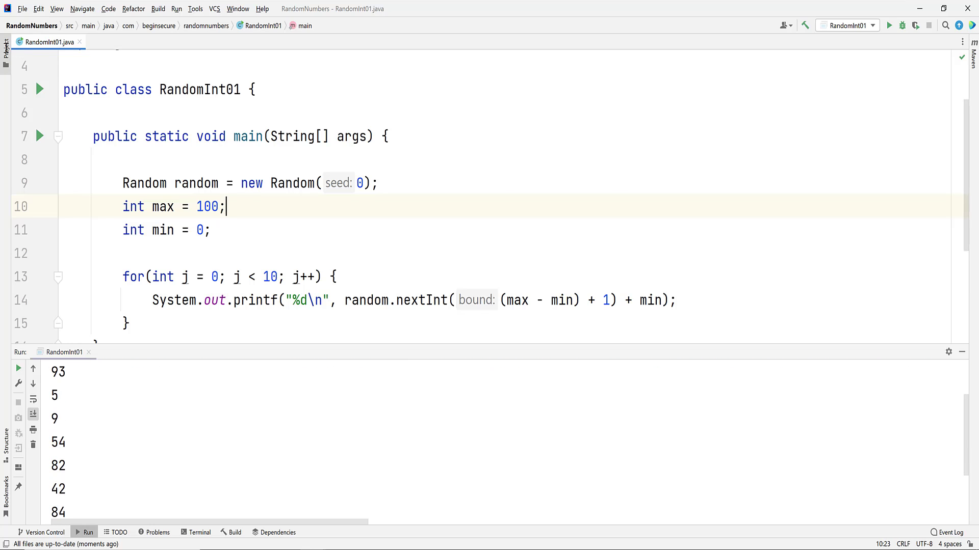
- Show the Project pane and create class RandomInt02 in the randomnumbers package
left_click(6, 48)
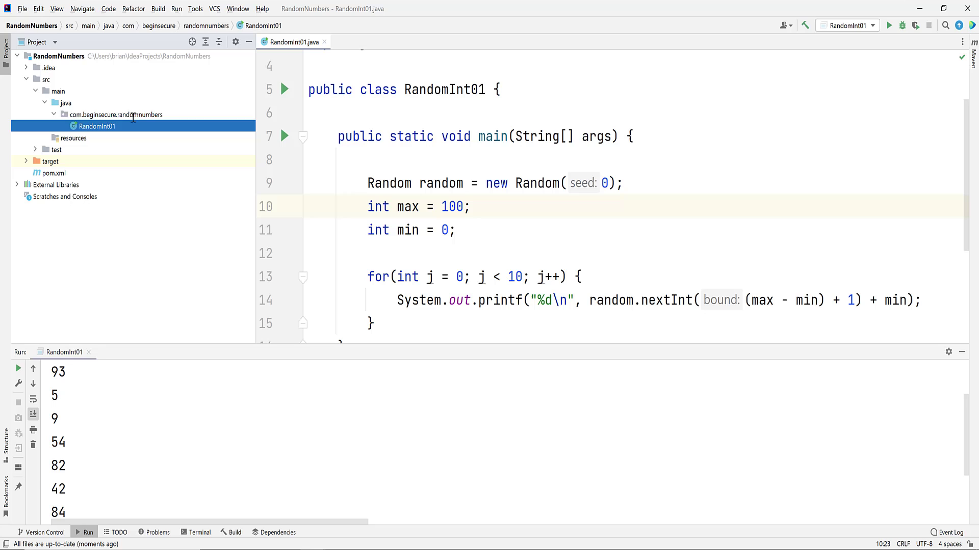
right_click(116, 115)
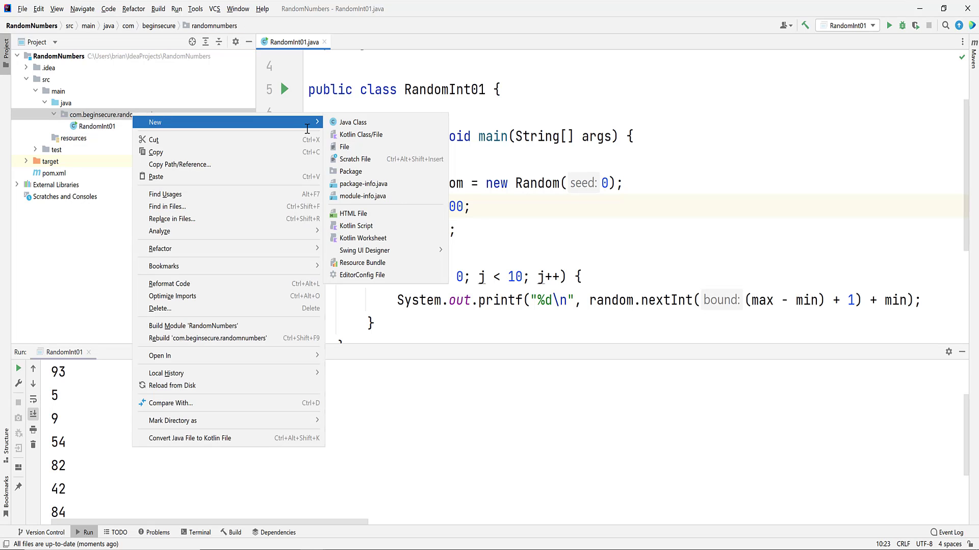
left_click(353, 122)
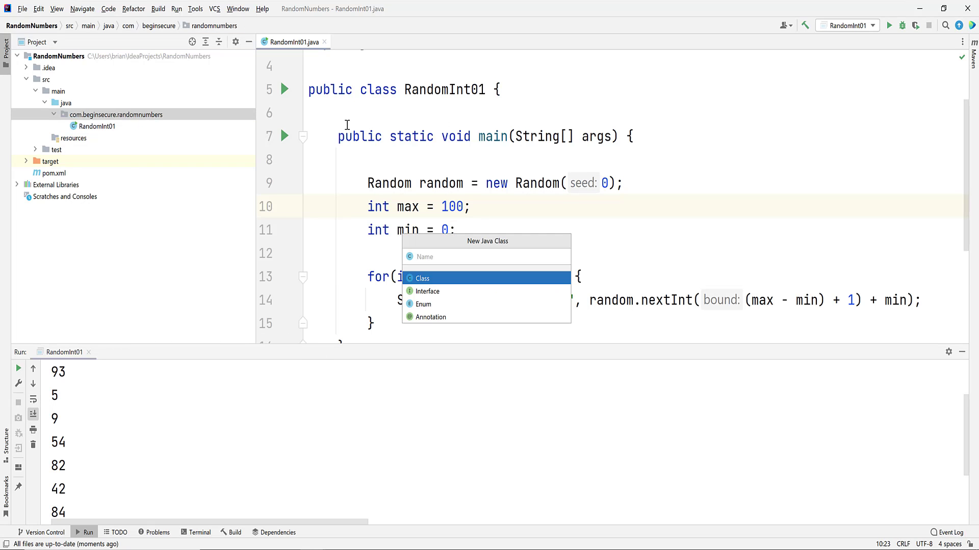
type("RandomInt02")
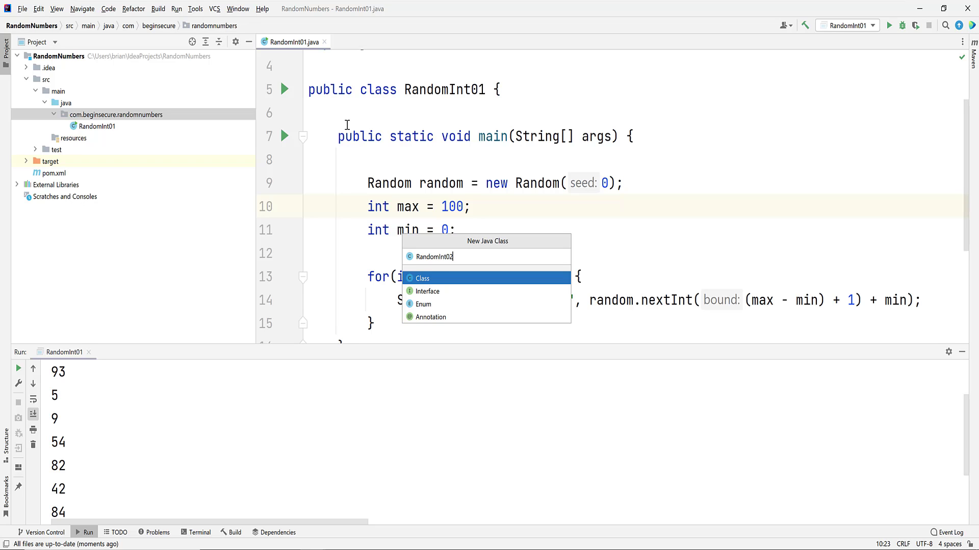
key("Enter")
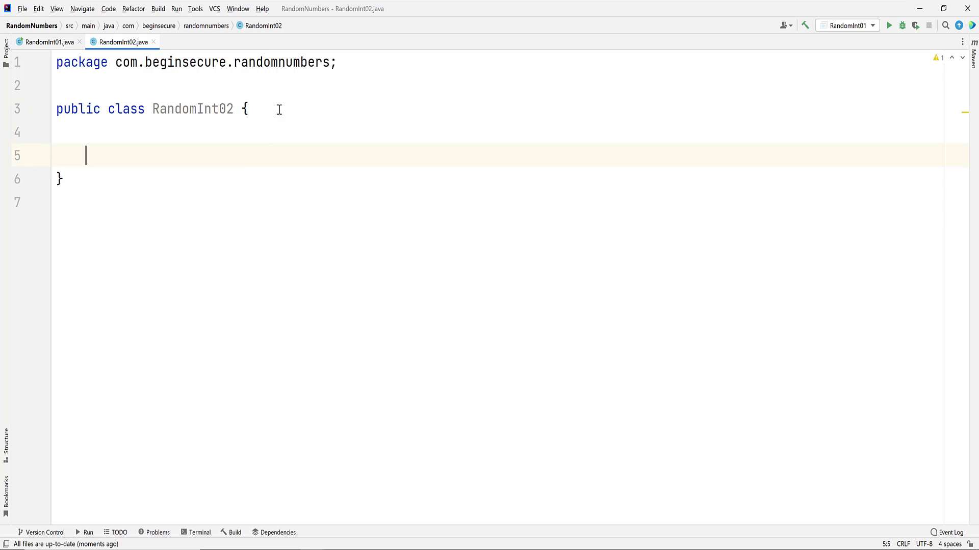
- Add a main method to RandomInt02 that creates a new Random object, importing Random
type("psvm")
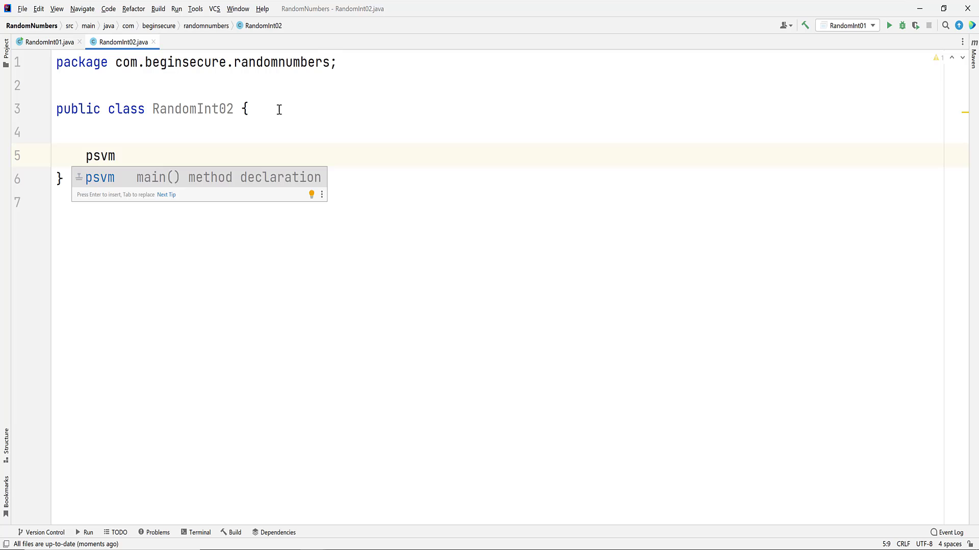
key("Enter")
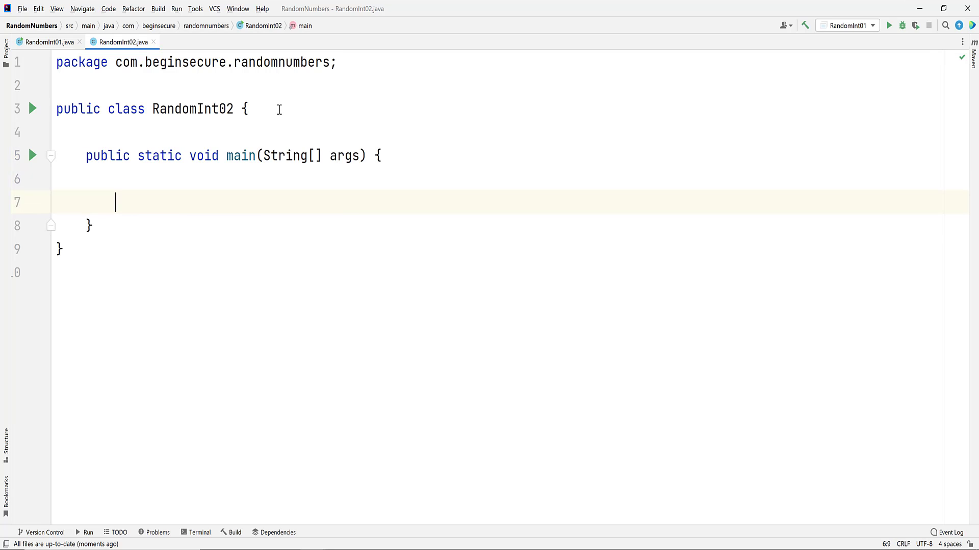
type("Random random")
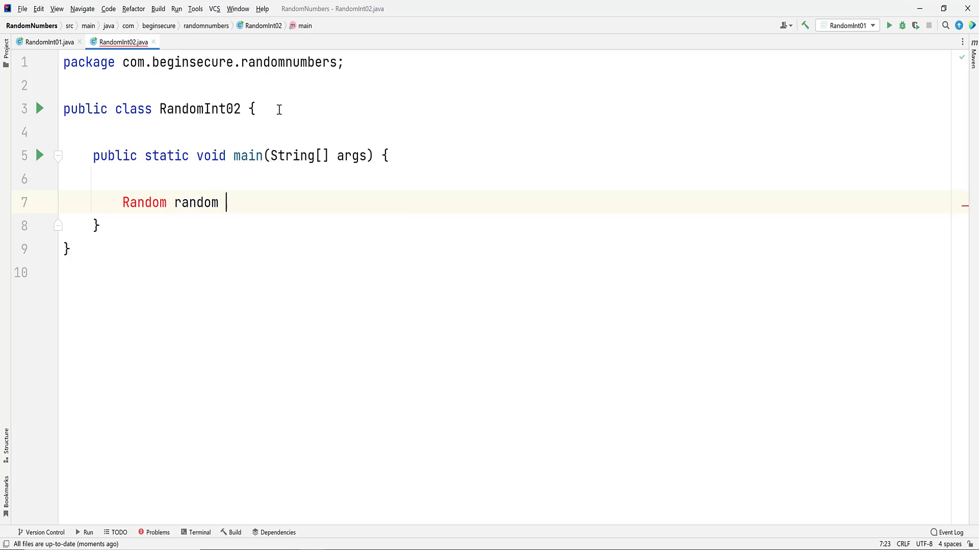
type("= new Random();")
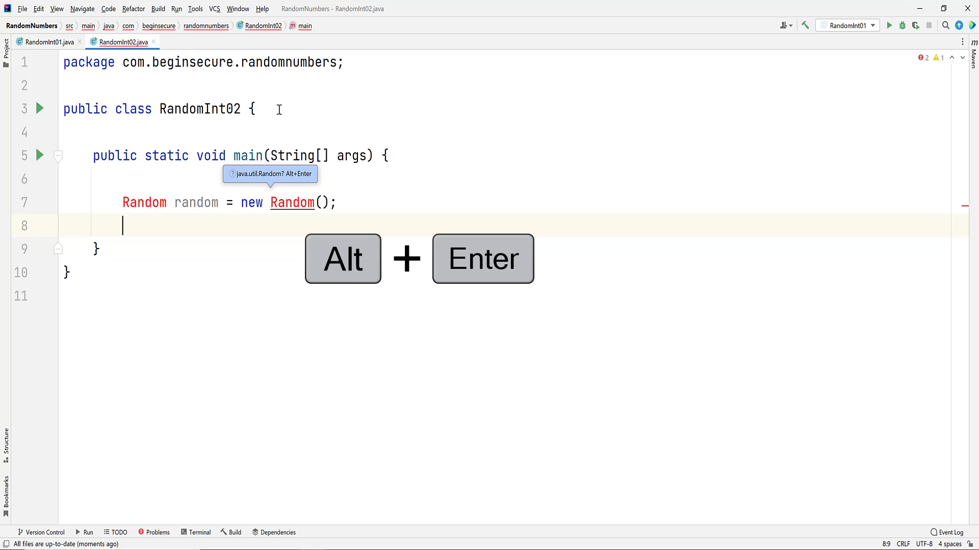
key("Alt+Enter")
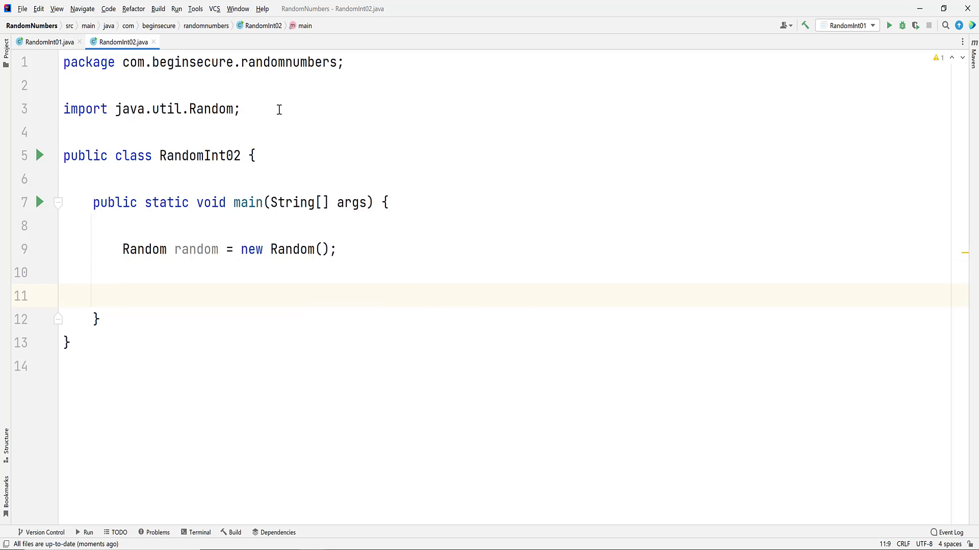
- Declare IntStream intStream, import IntStream, and begin assigning it from random.int
type("IntStream")
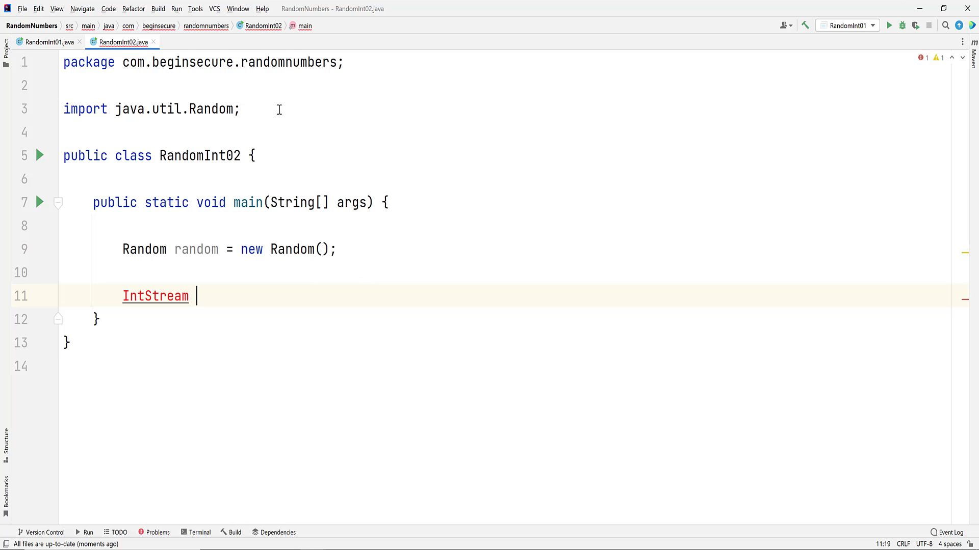
type("intStream")
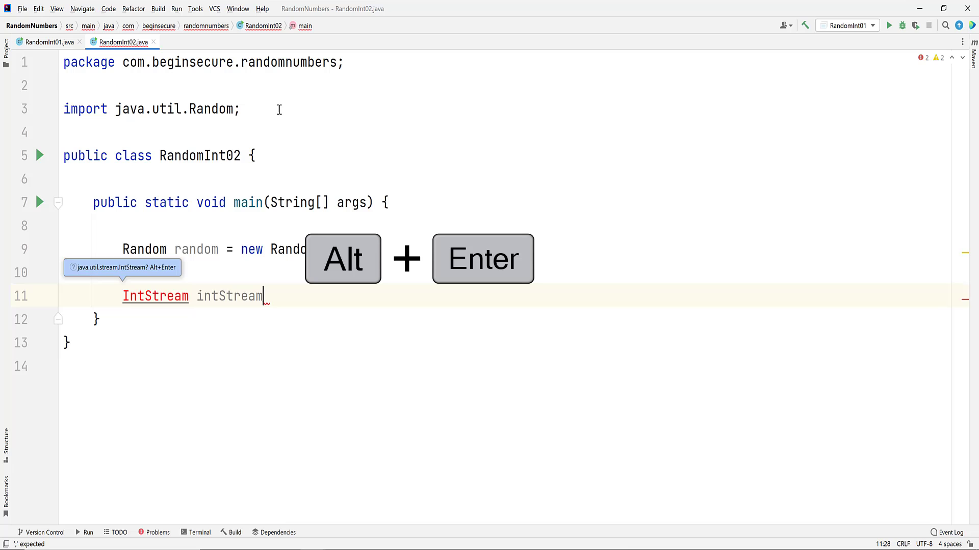
key("Alt+Enter")
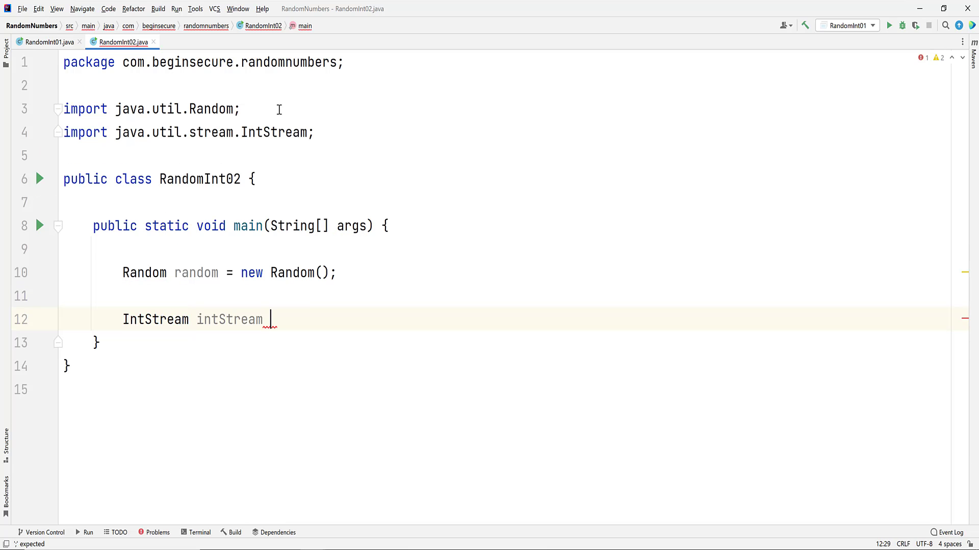
type("= r")
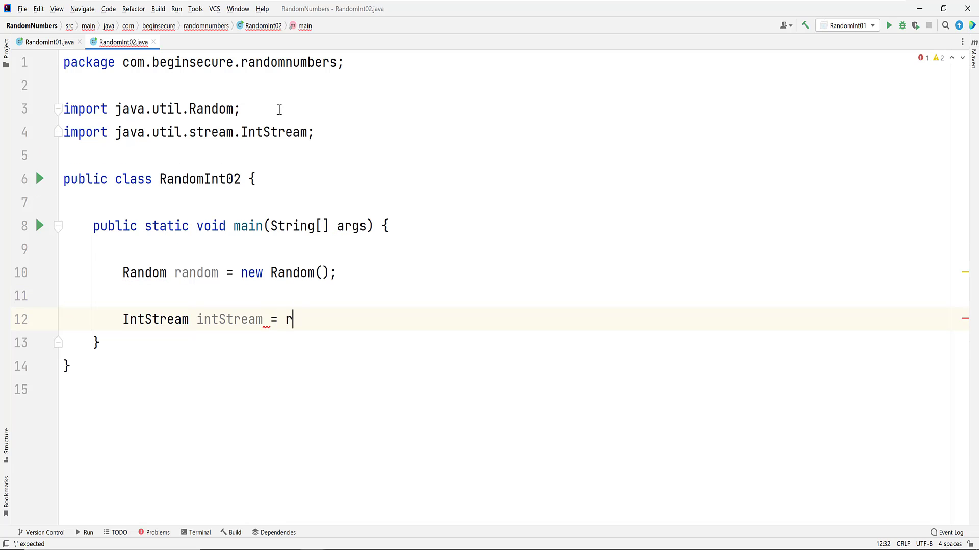
type("andom")
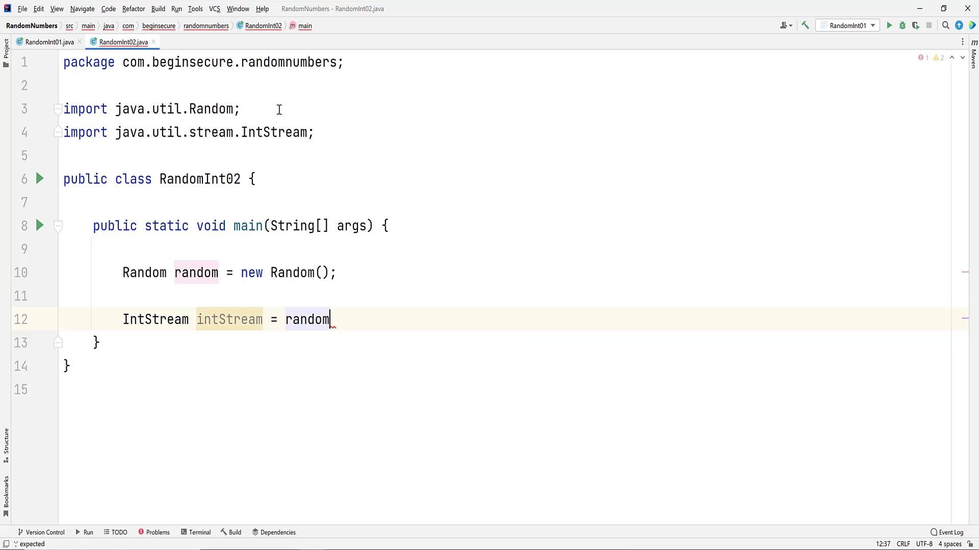
type(".int")
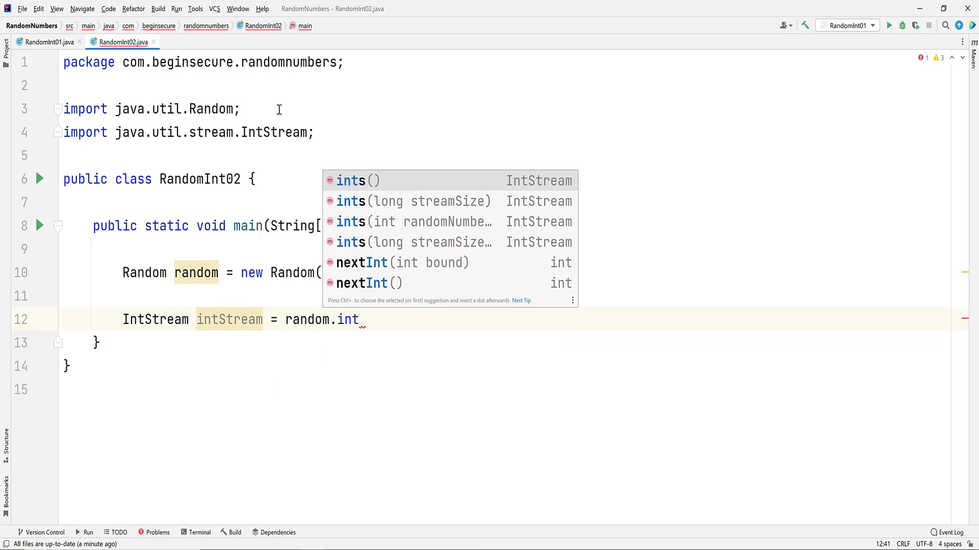
- Finish the statement as intStream = random.ints(10, 0, 100); with a blank line below
left_click(359, 181)
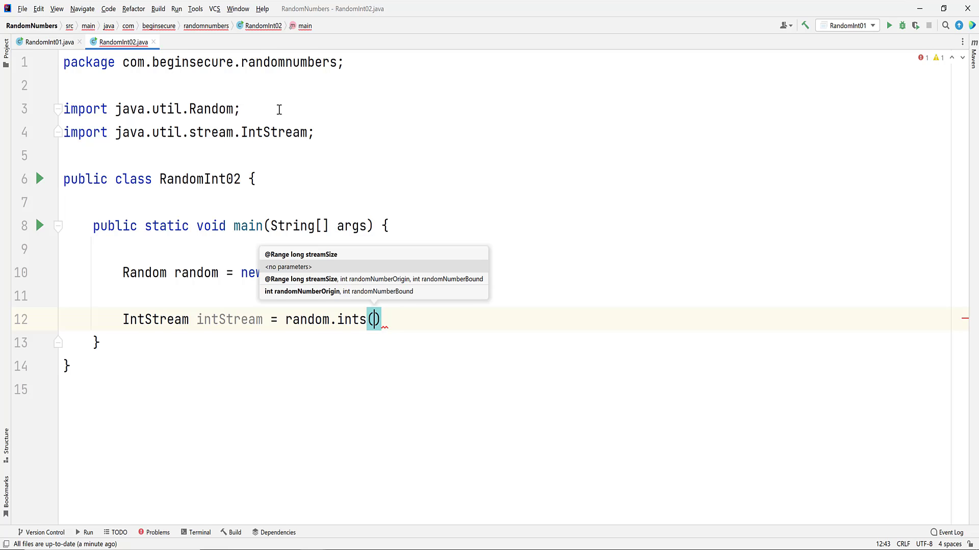
type("1")
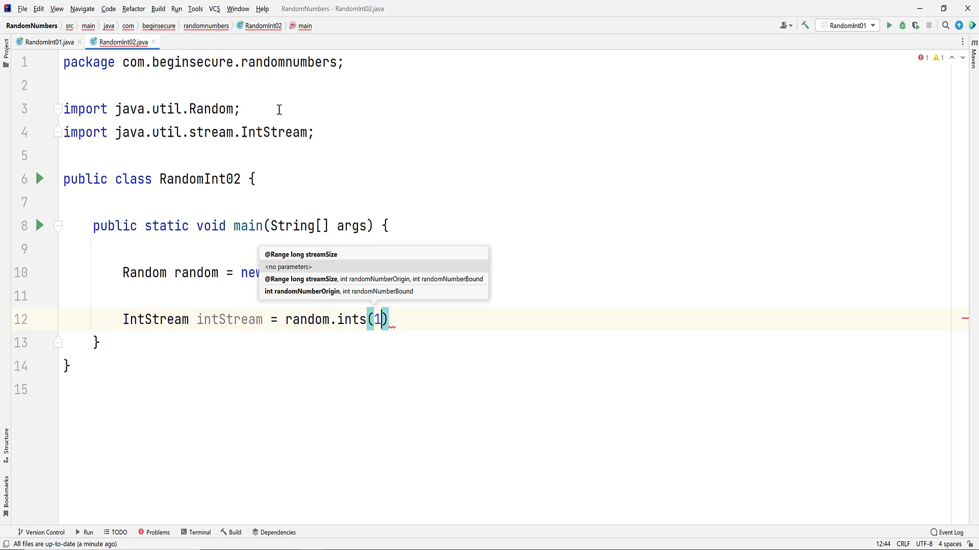
type("0,")
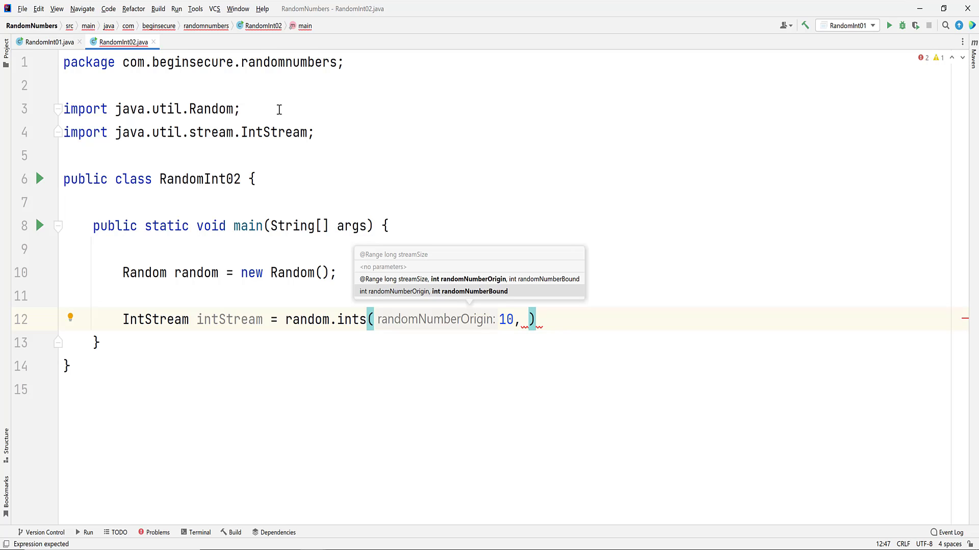
type("0, 100")
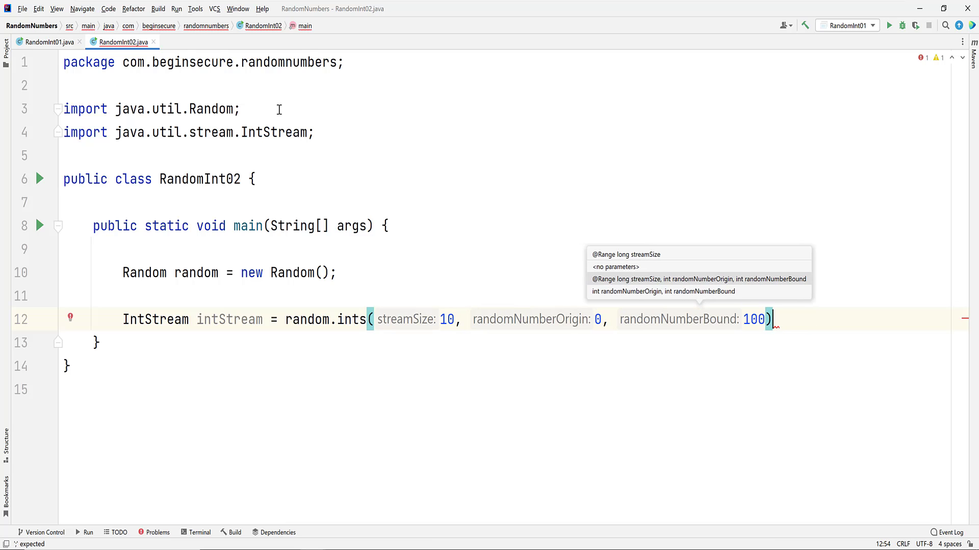
key("Enter")
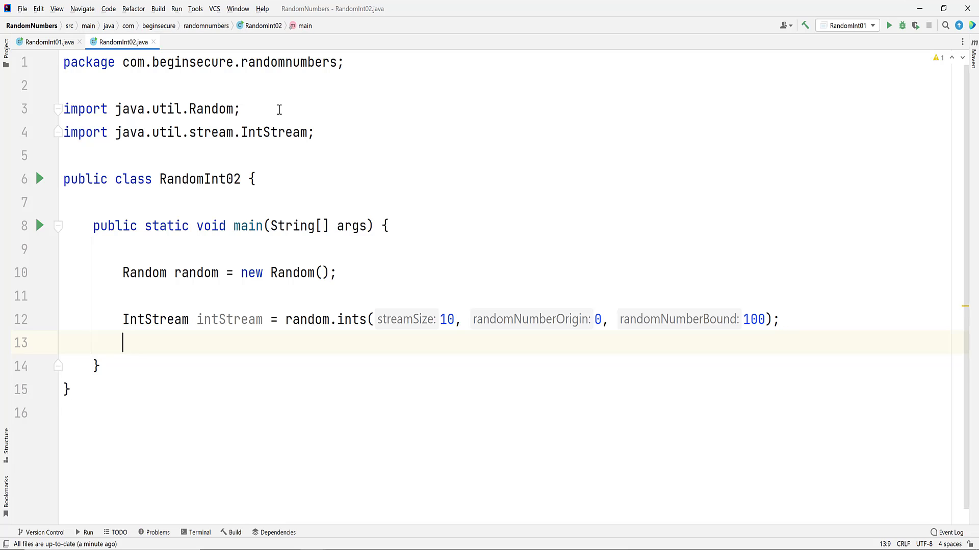
key("Enter")
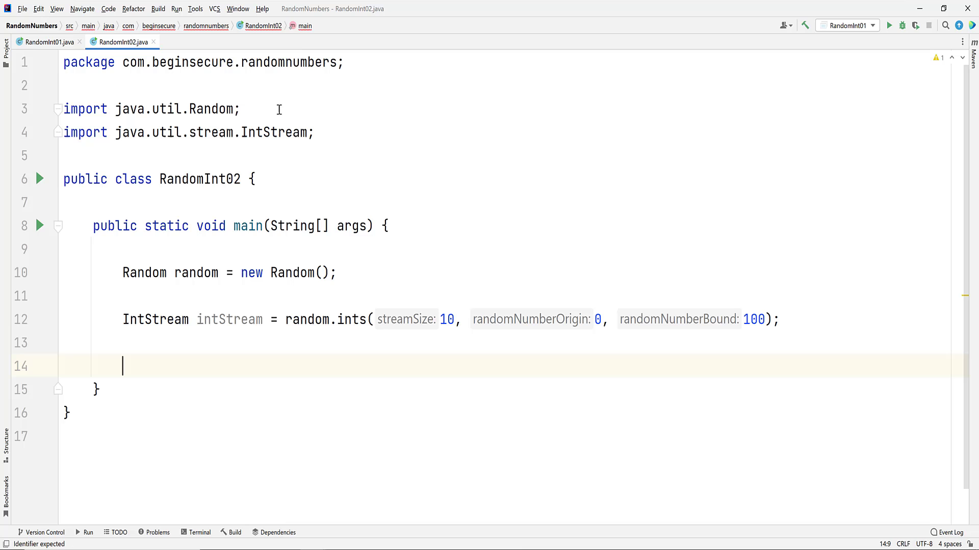
- Print each stream value with intStream.forEach(System.out::println)
type("int")
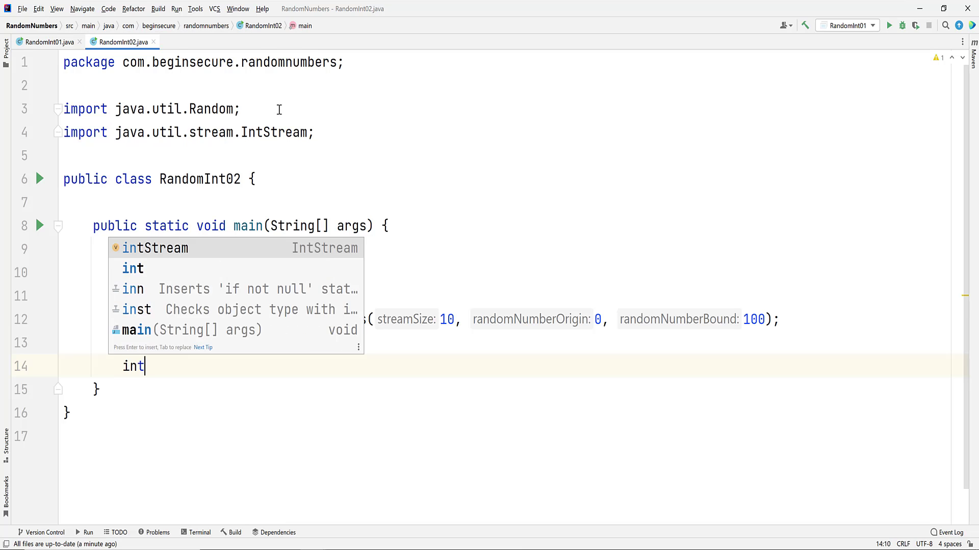
key("Enter")
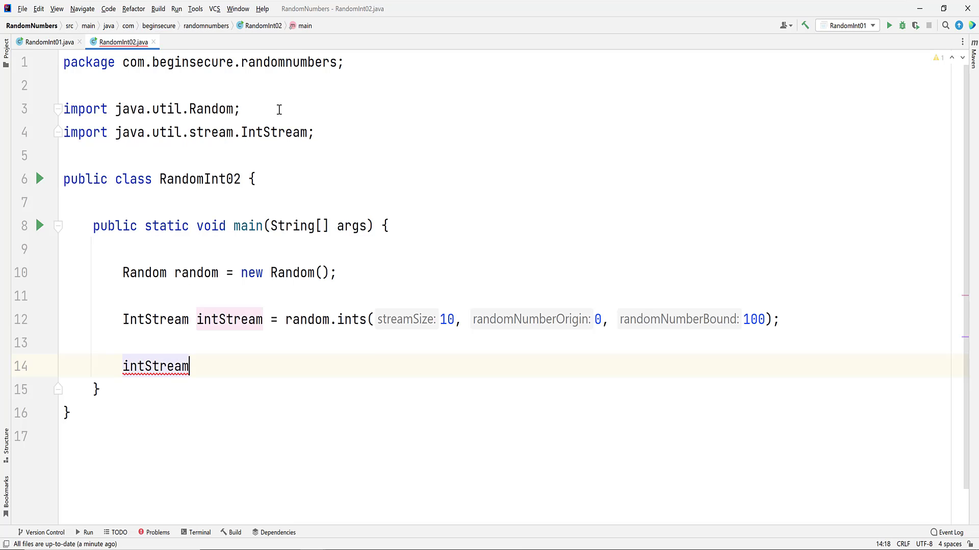
type(".forEach();")
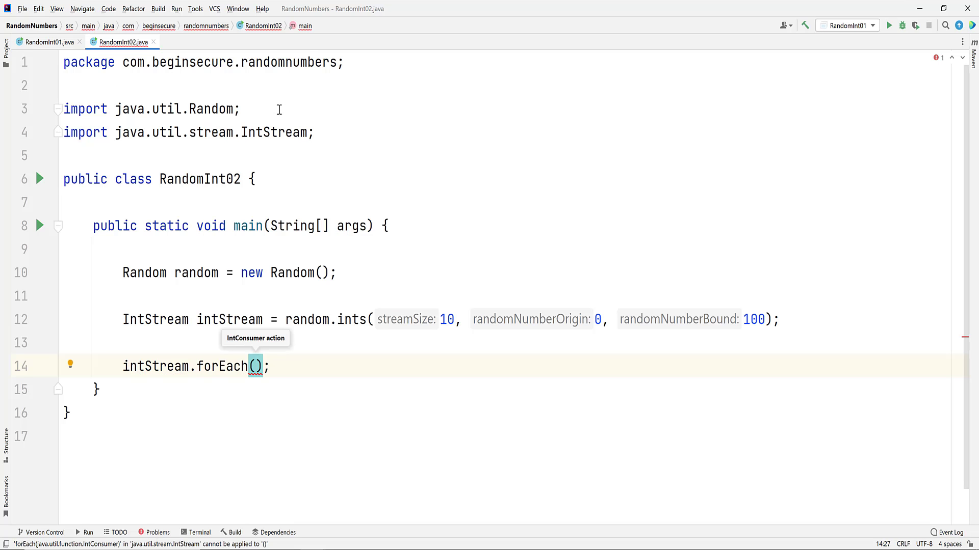
type("System.")
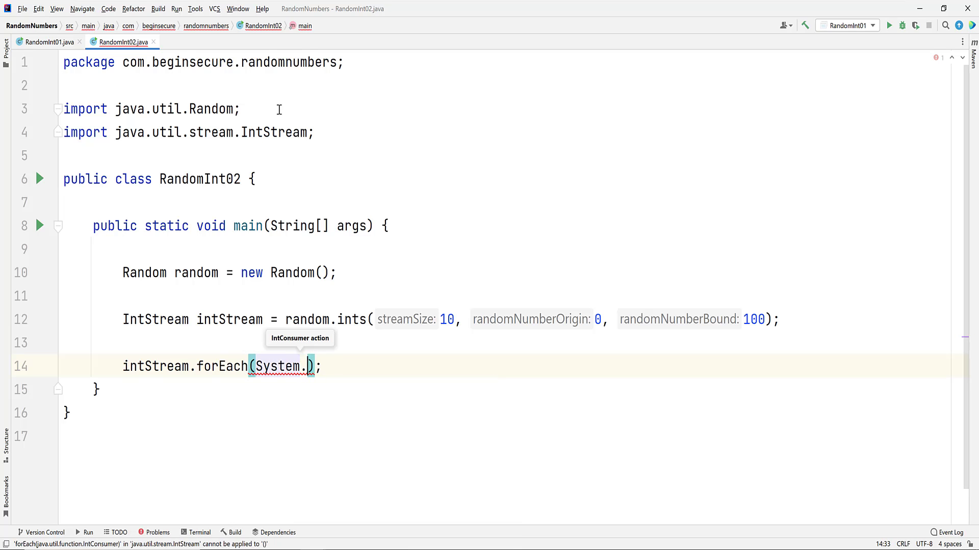
type("out::println")
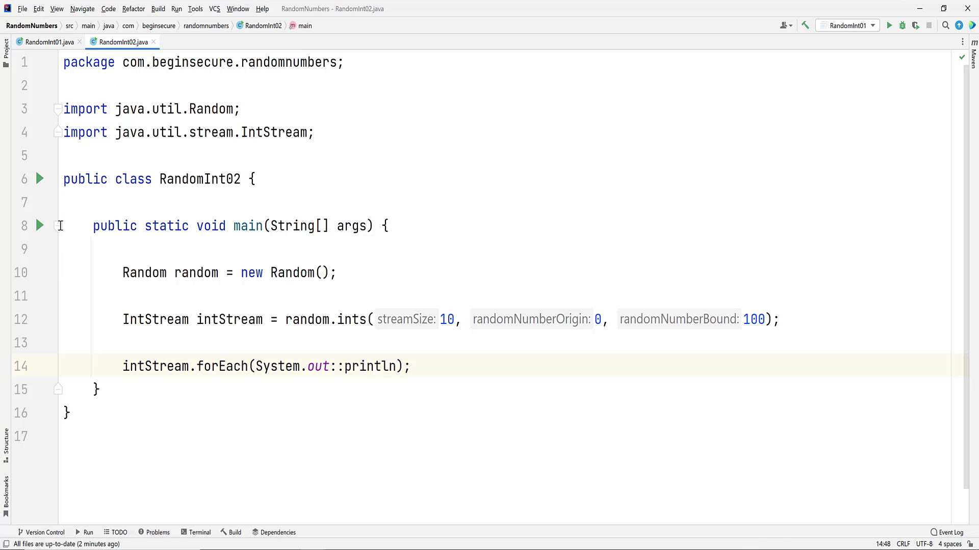
left_click(889, 25)
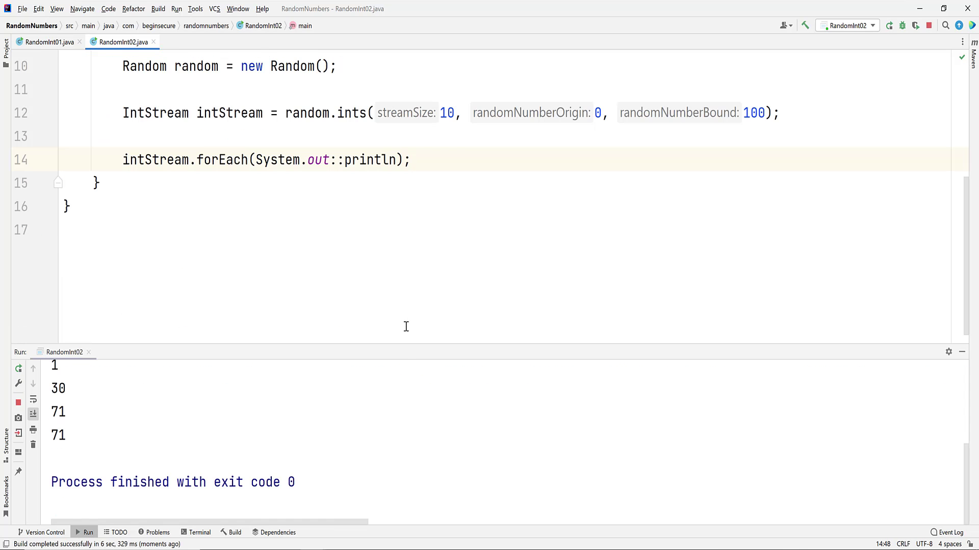
left_click(889, 24)
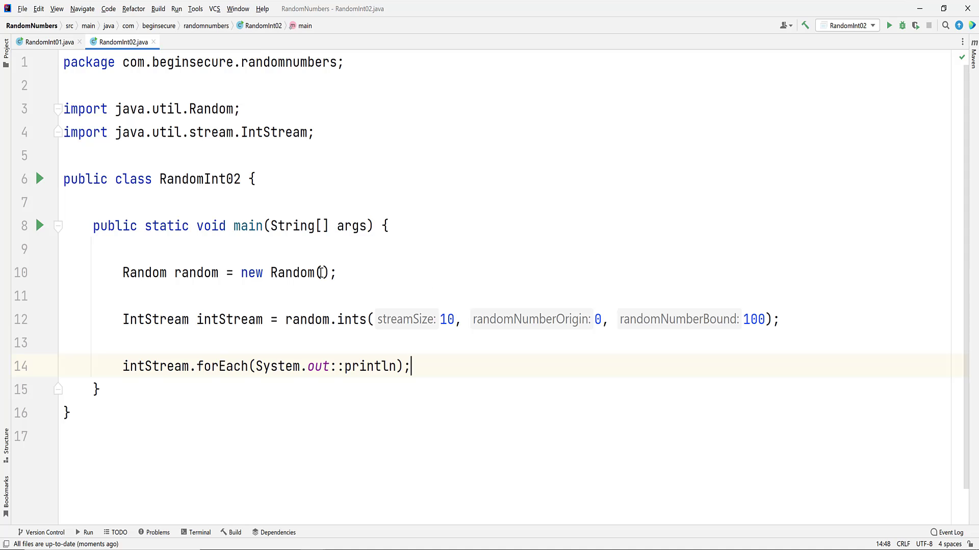
- Seed Random with 0 and rerun RandomInt02.main() to confirm repeatable output
type("0")
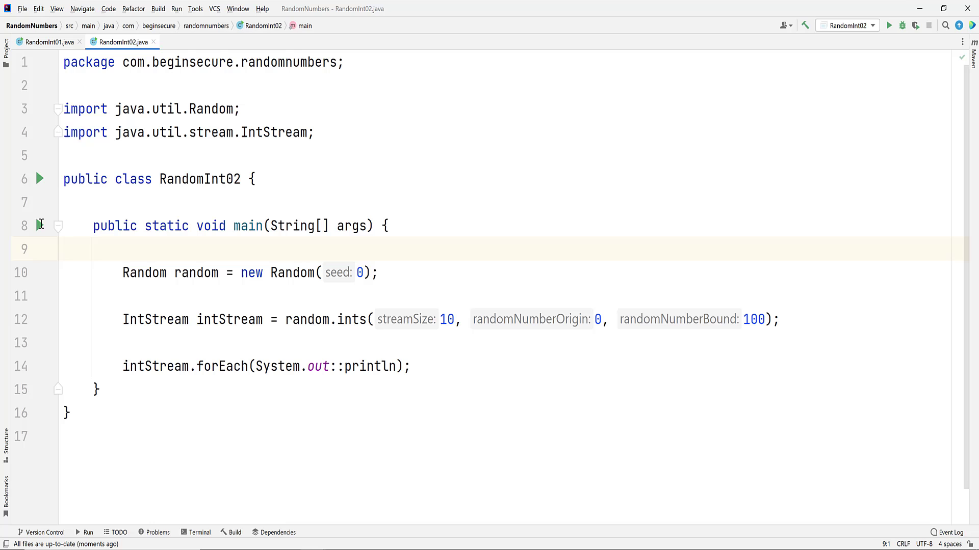
left_click(889, 25)
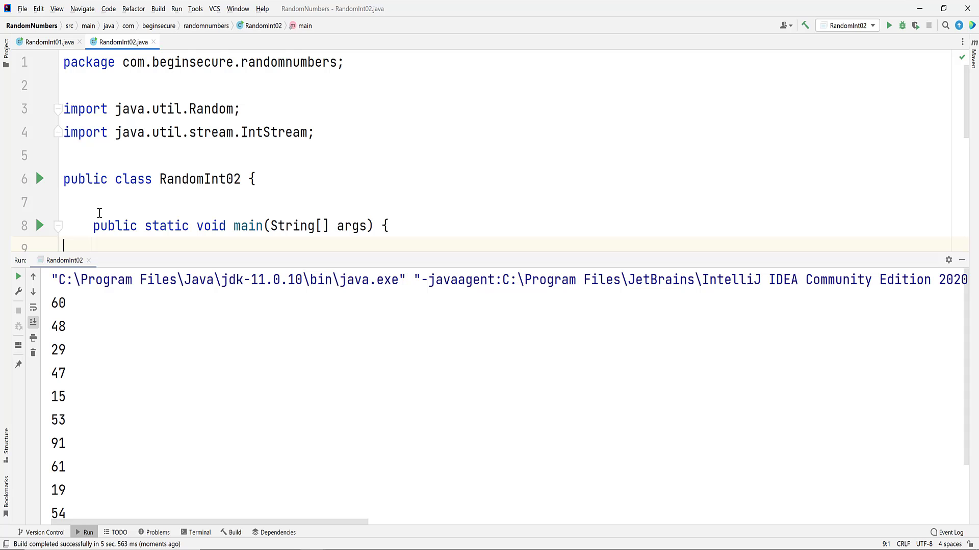
left_click(39, 225)
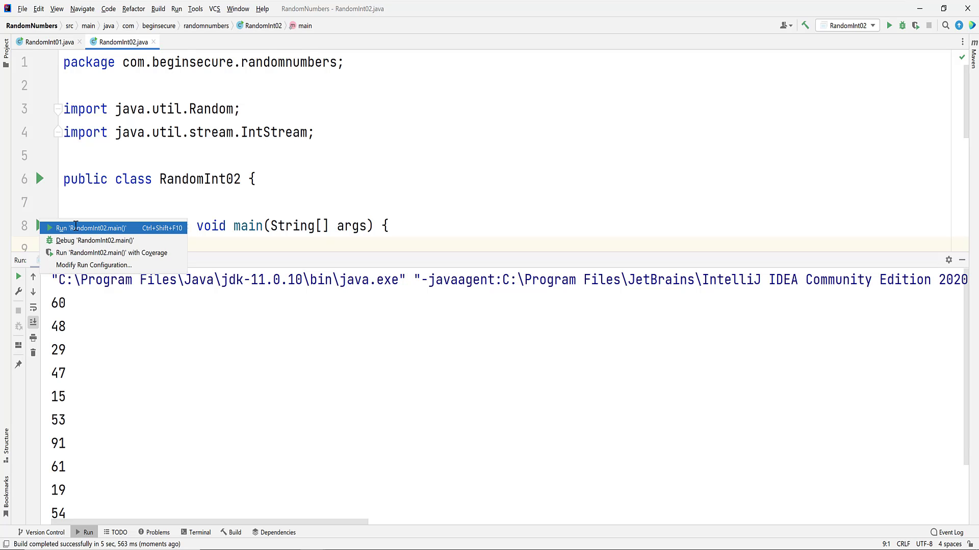
left_click(89, 228)
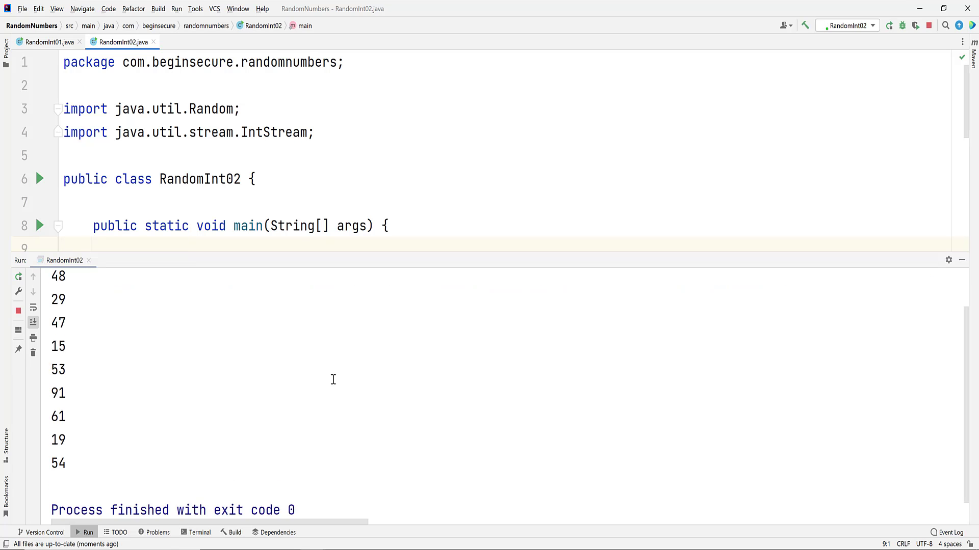